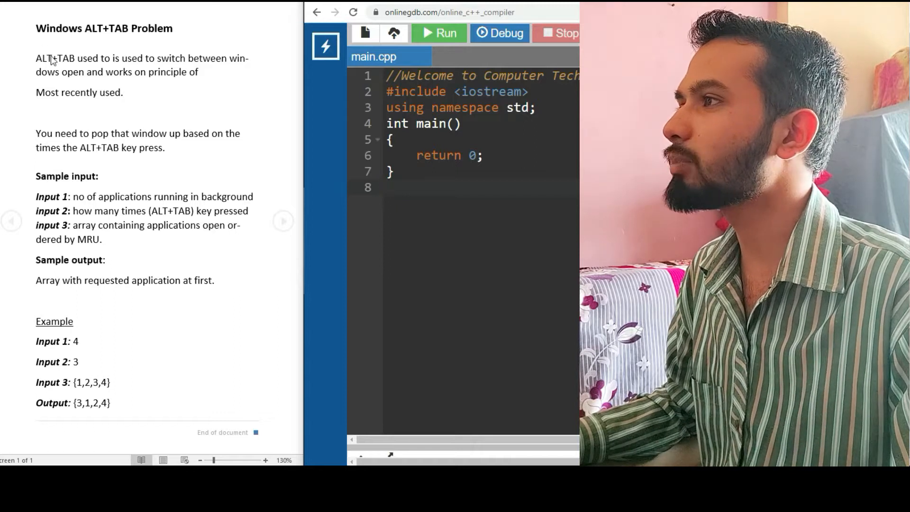
{"action": "mouse_move", "coordinate": [147, 80]}
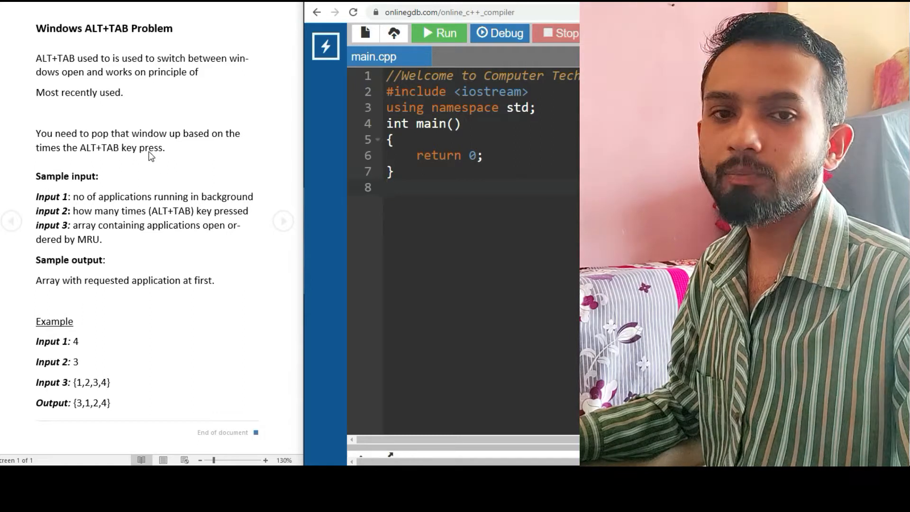
Select through the existing code and open a new line at the start of main
{"action": "left_click_drag", "start_coordinate": [36, 132], "coordinate": [165, 146]}
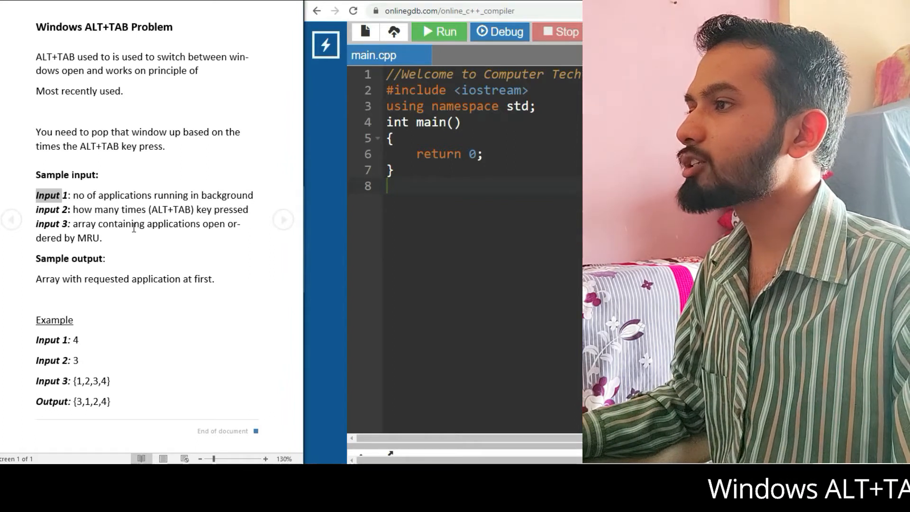
{"action": "left_click_drag", "start_coordinate": [73, 224], "coordinate": [100, 238]}
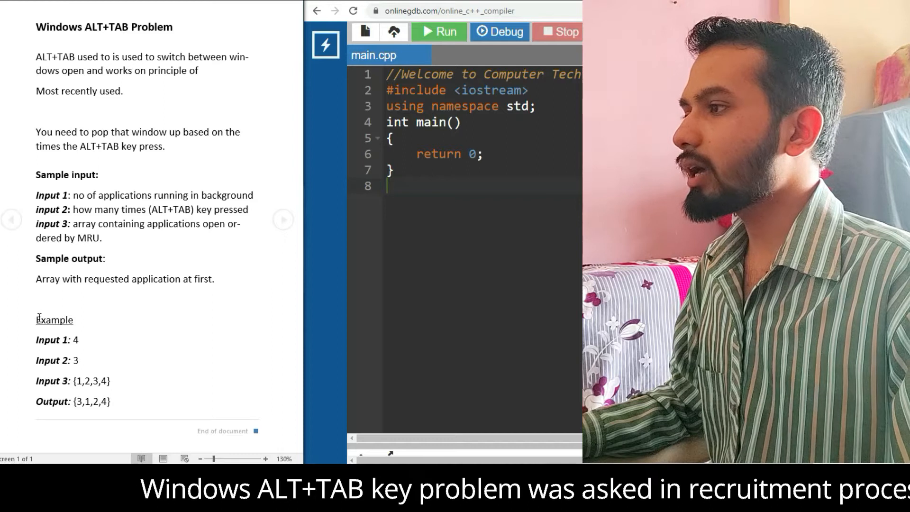
{"action": "left_click_drag", "start_coordinate": [35, 316], "coordinate": [116, 409]}
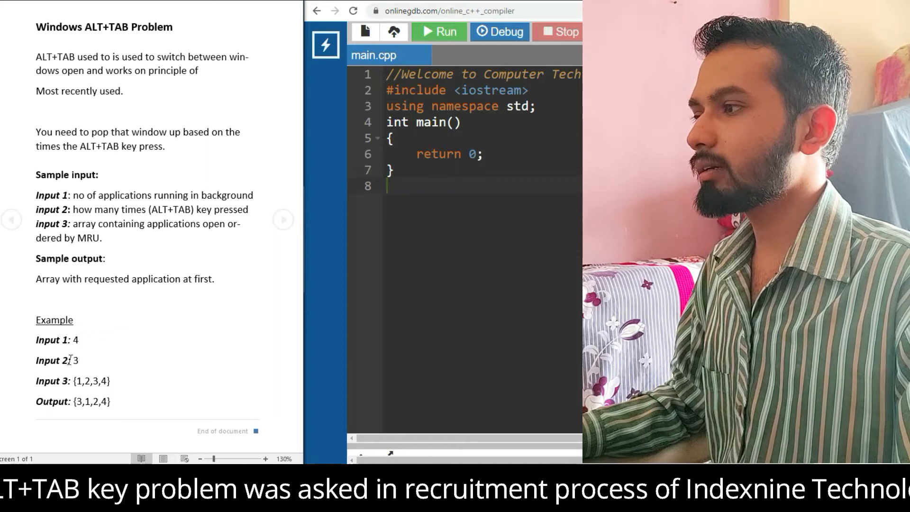
{"action": "left_click", "coordinate": [74, 339]}
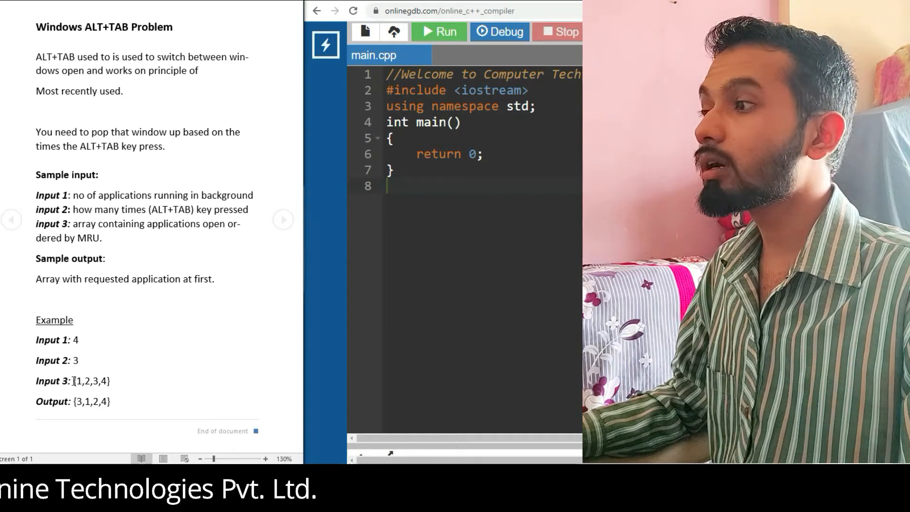
{"action": "double_click", "coordinate": [89, 380]}
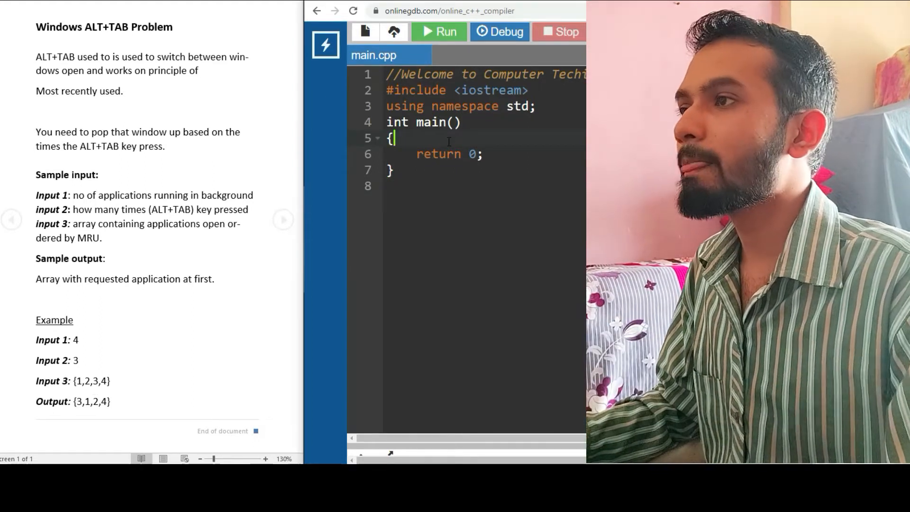
{"action": "key", "text": "Enter"}
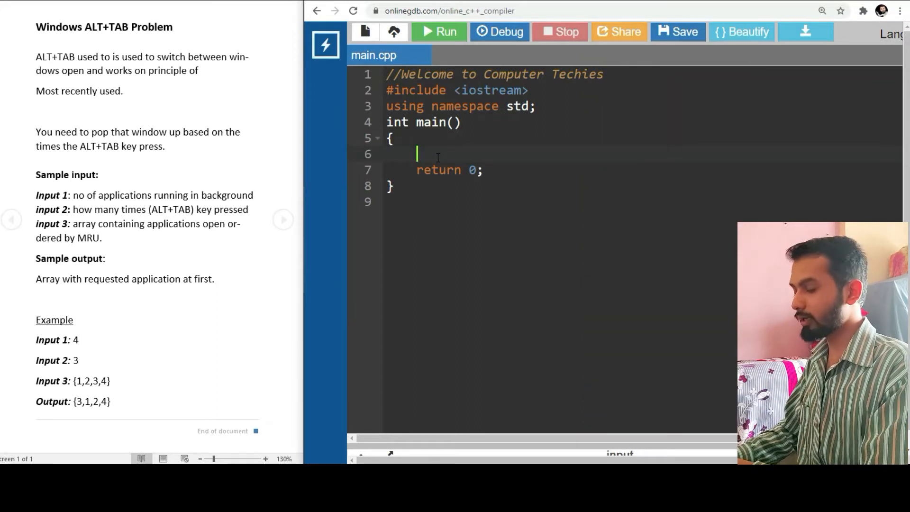
Declare int N with the comment 'no of applications running' and set N=4
{"action": "type", "text": "int"}
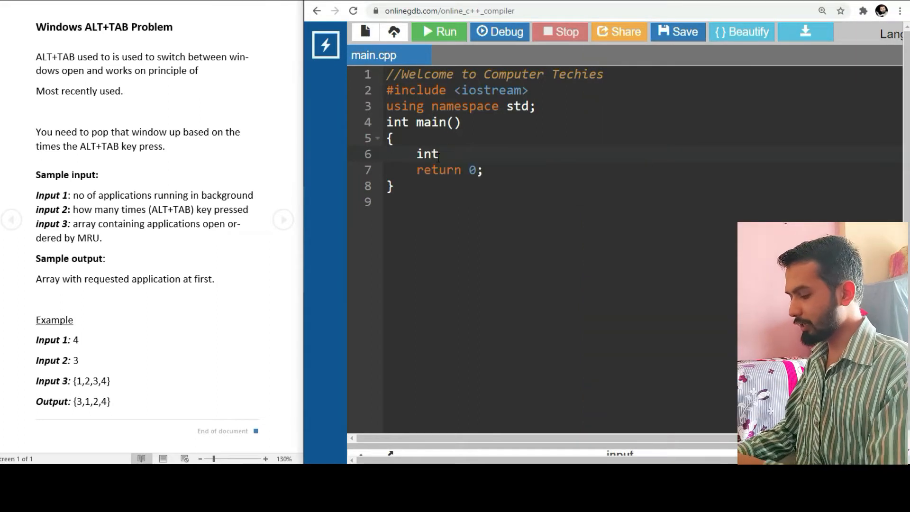
{"action": "type", "text": "N; // noof"}
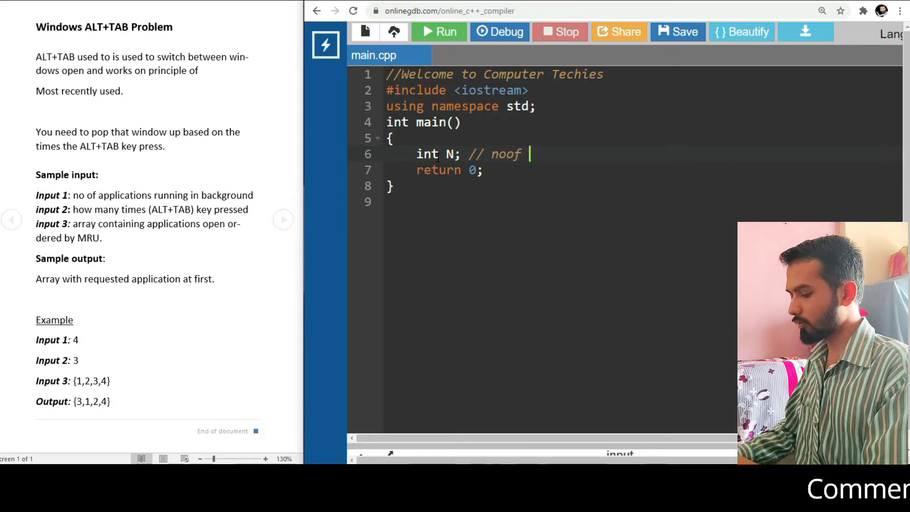
{"action": "type", "text": "applications"}
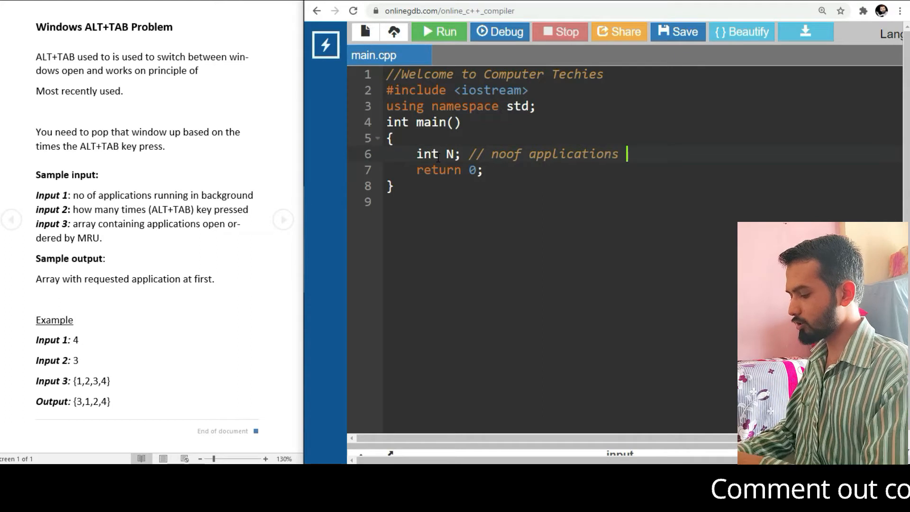
{"action": "type", "text": "running"}
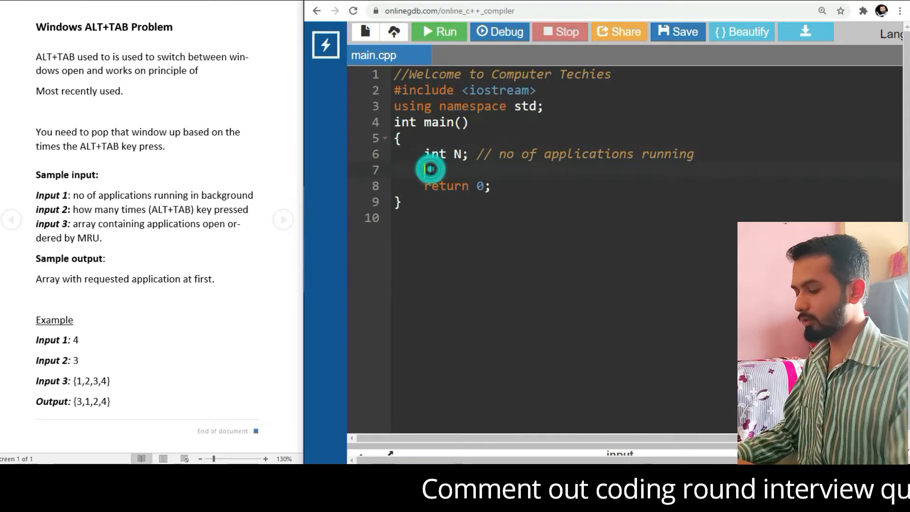
{"action": "type", "text": "int"}
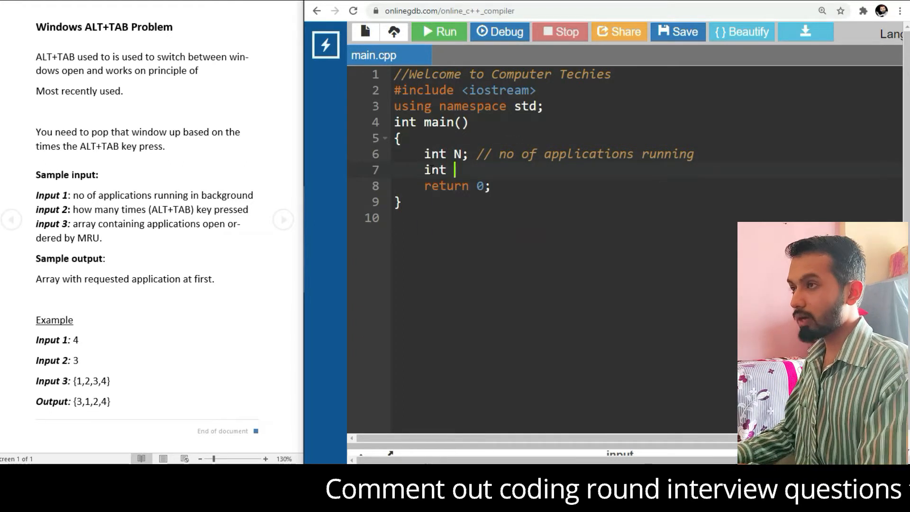
{"action": "type", "text": "N="}
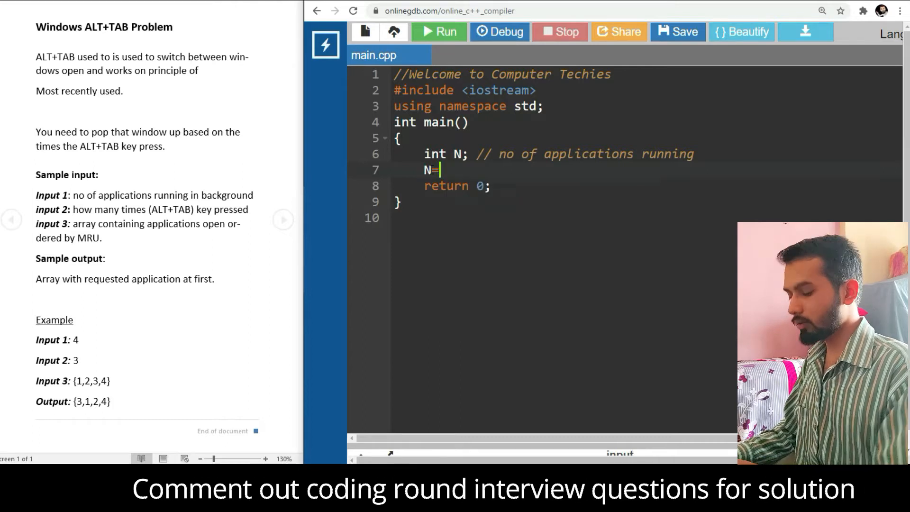
{"action": "type", "text": "4;"}
{"action": "type", "text": "int"}
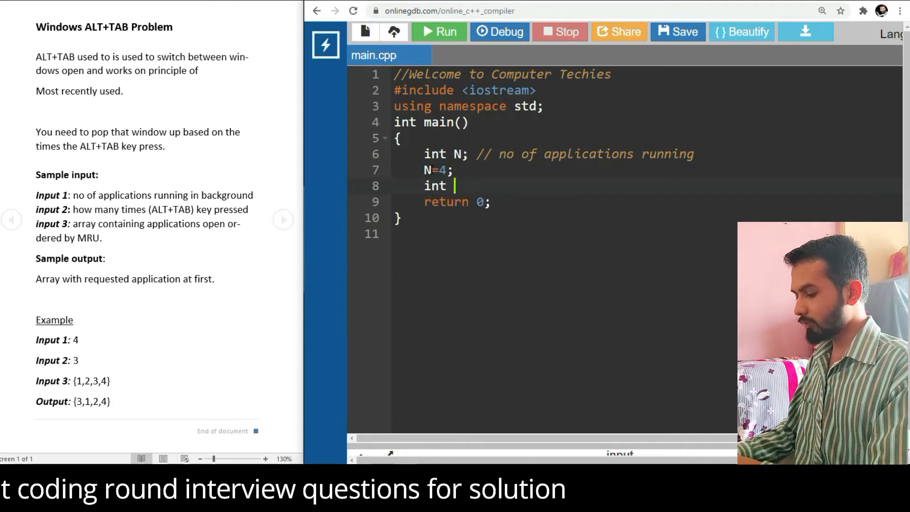
Declare app as {1,2,3,4} and int alt_tab, set alt_tab=3, and leave a blank line
{"action": "type", "text": "app="}
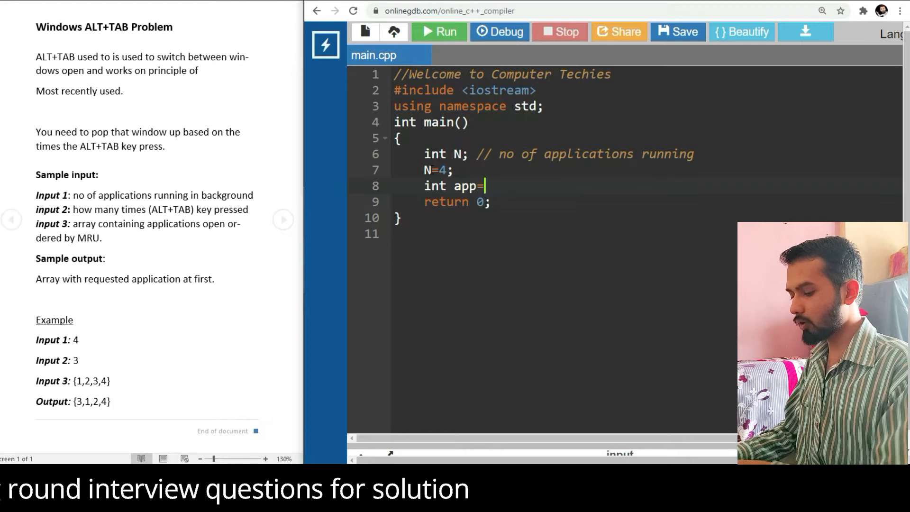
{"action": "type", "text": "{1,2,"}
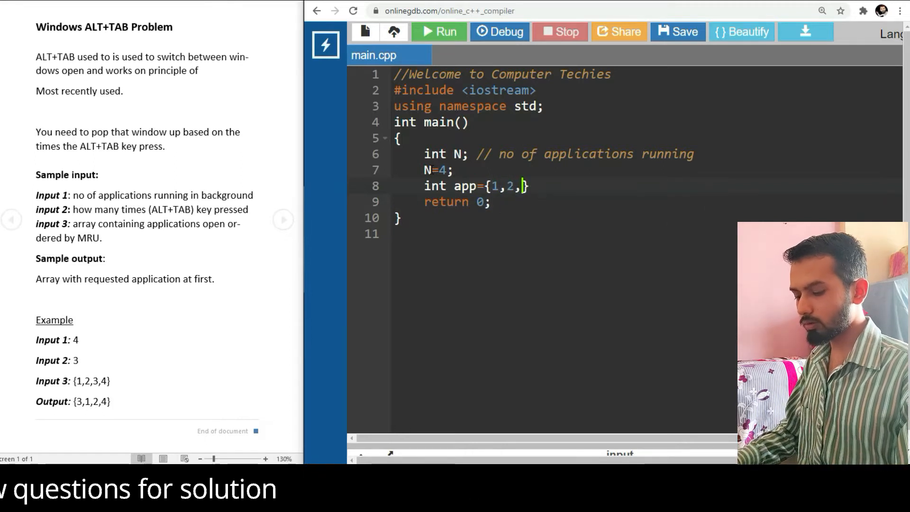
{"action": "type", "text": "3,4}"}
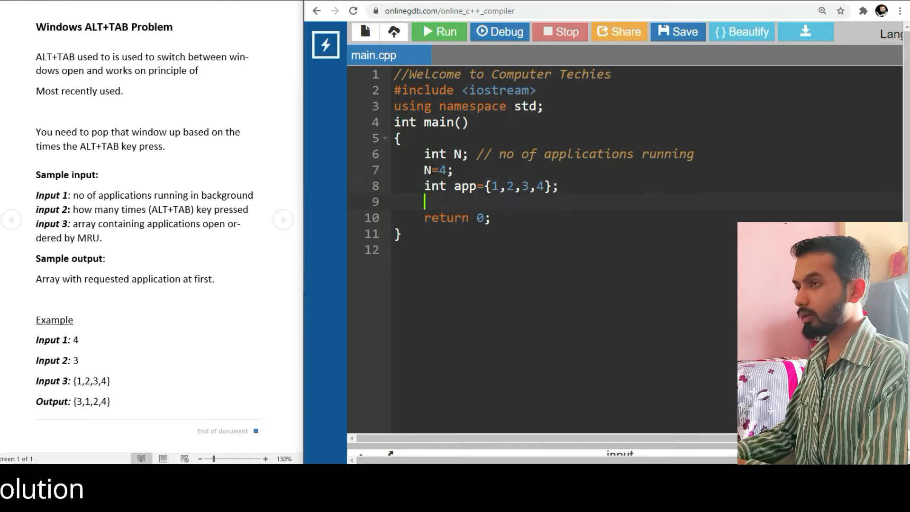
{"action": "type", "text": "int alt_ta"}
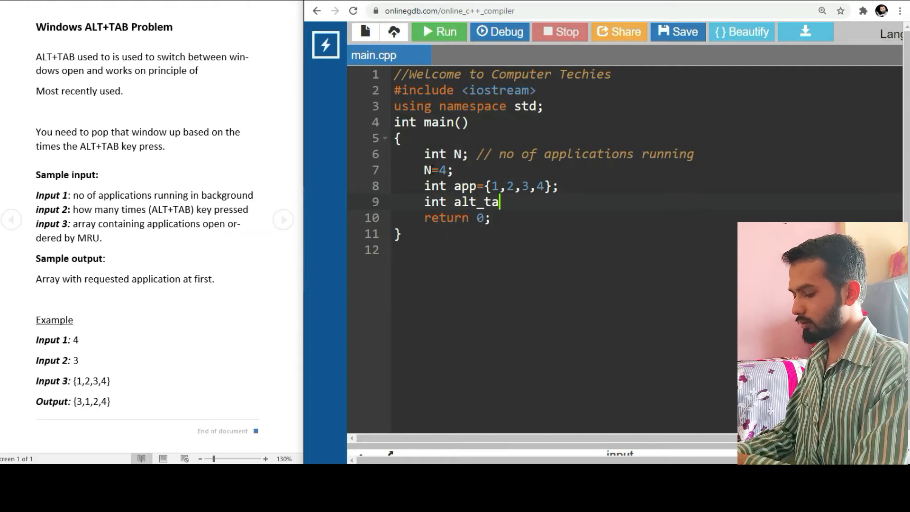
{"action": "type", "text": "b;"}
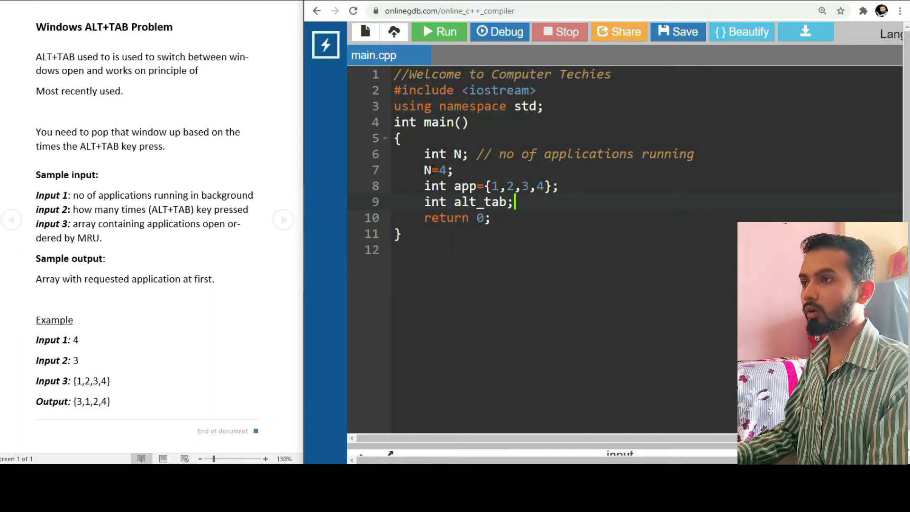
{"action": "key", "text": "enter"}
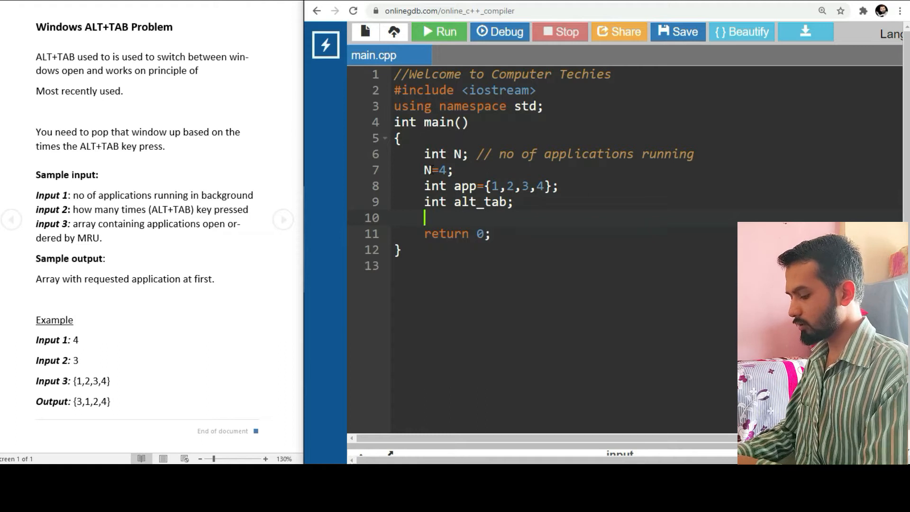
{"action": "type", "text": "alt_tab"}
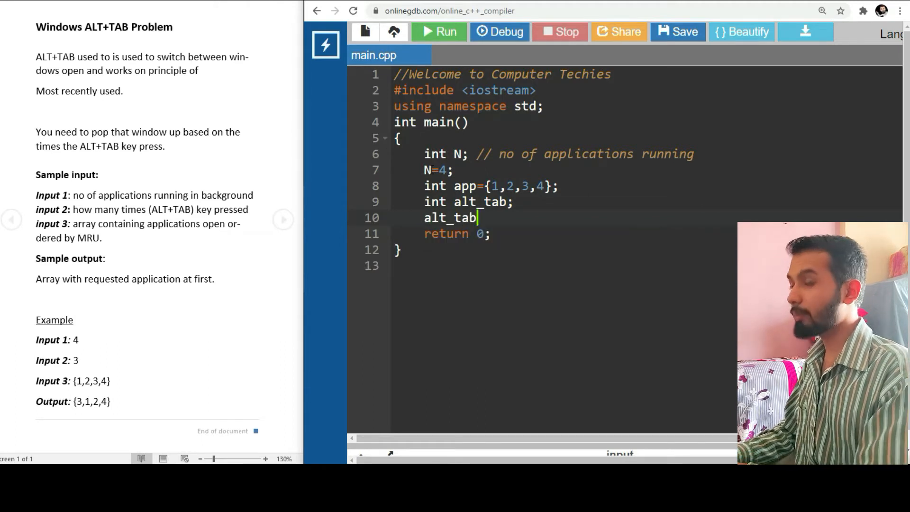
{"action": "type", "text": "="}
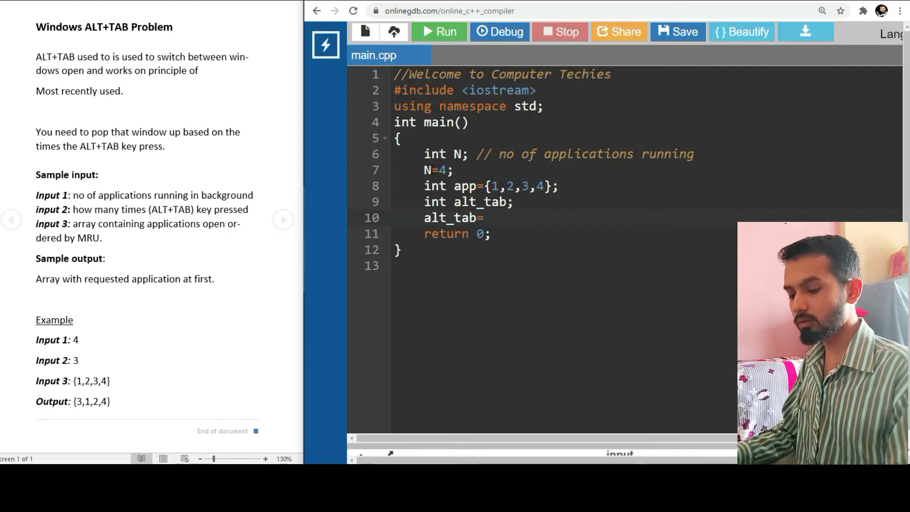
{"action": "type", "text": "3;"}
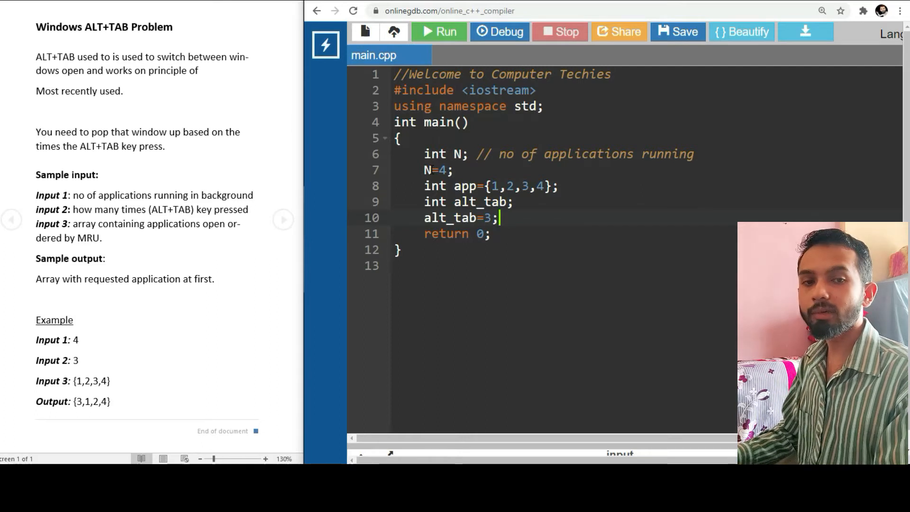
{"action": "key", "text": "enter"}
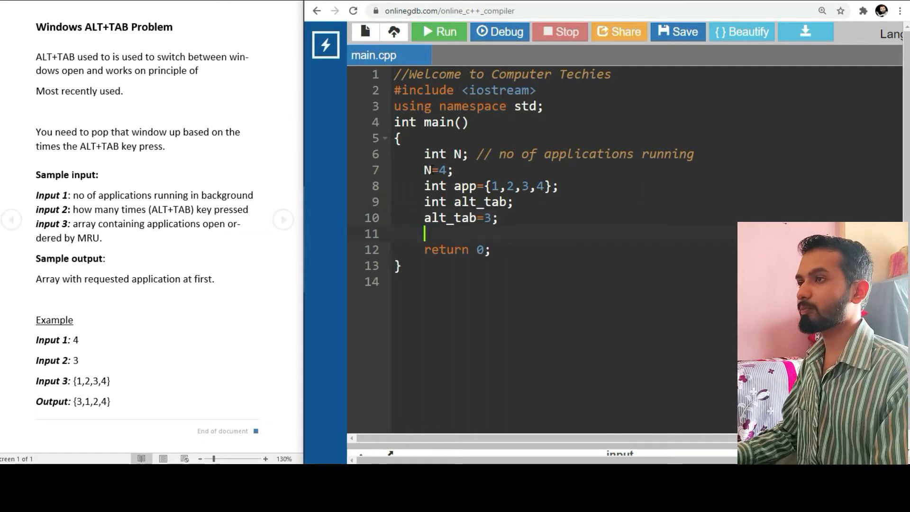
{"action": "key", "text": "enter"}
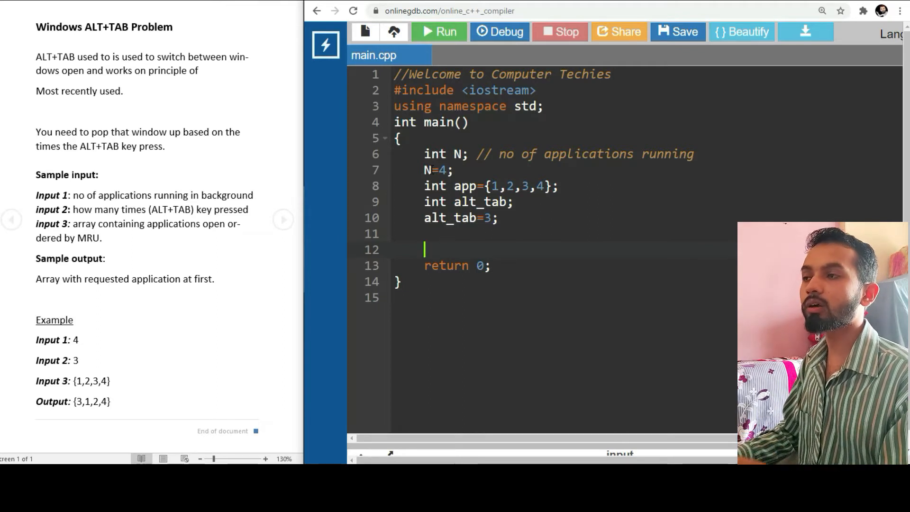
Add 'int temp;' and 'temp=app[alt_tab];' to main
{"action": "type", "text": "int"}
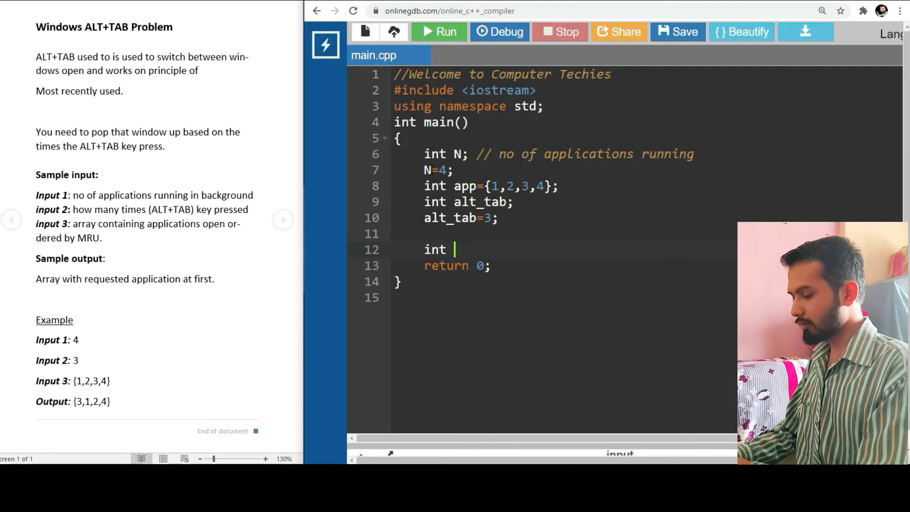
{"action": "type", "text": "tem[p]"}
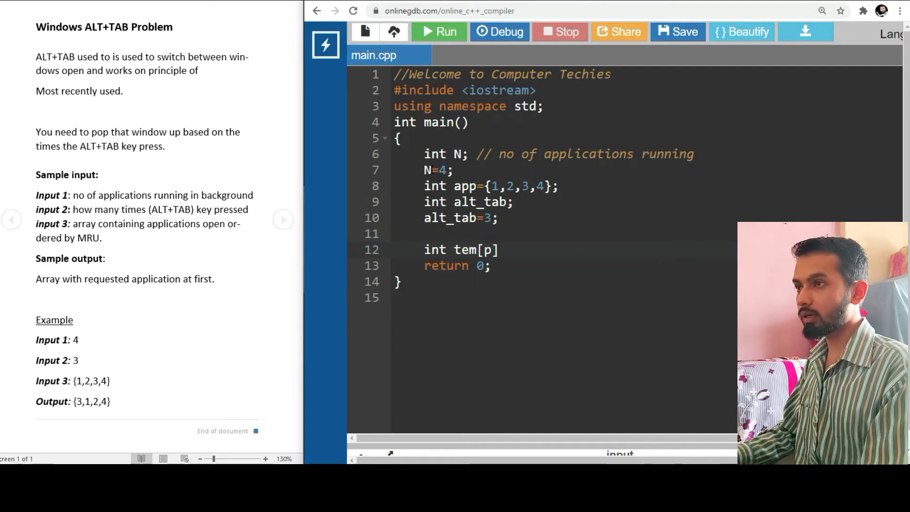
{"action": "type", "text": "emp"}
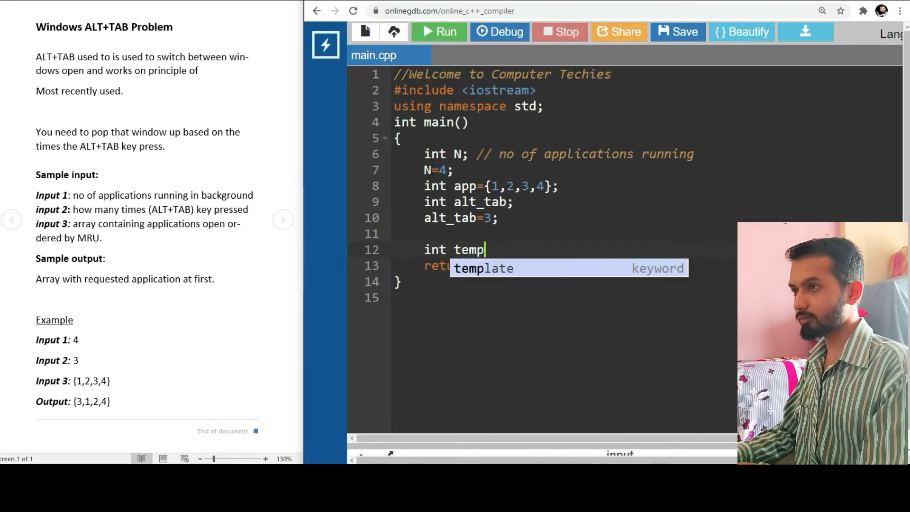
{"action": "type", "text": ";"}
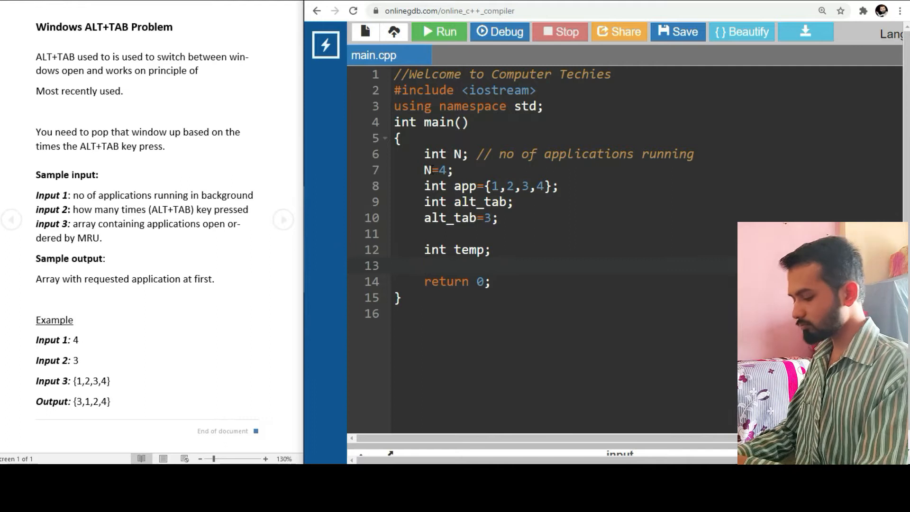
{"action": "type", "text": "temp"}
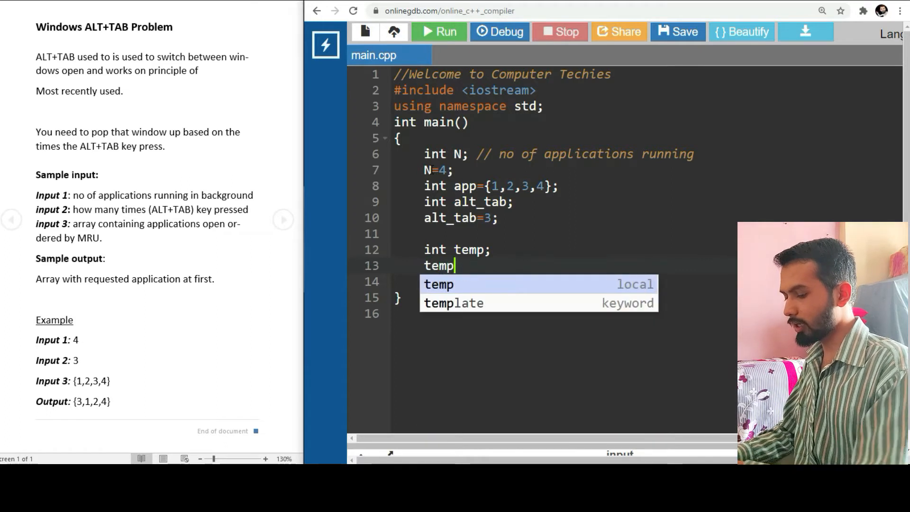
{"action": "type", "text": "=app["}
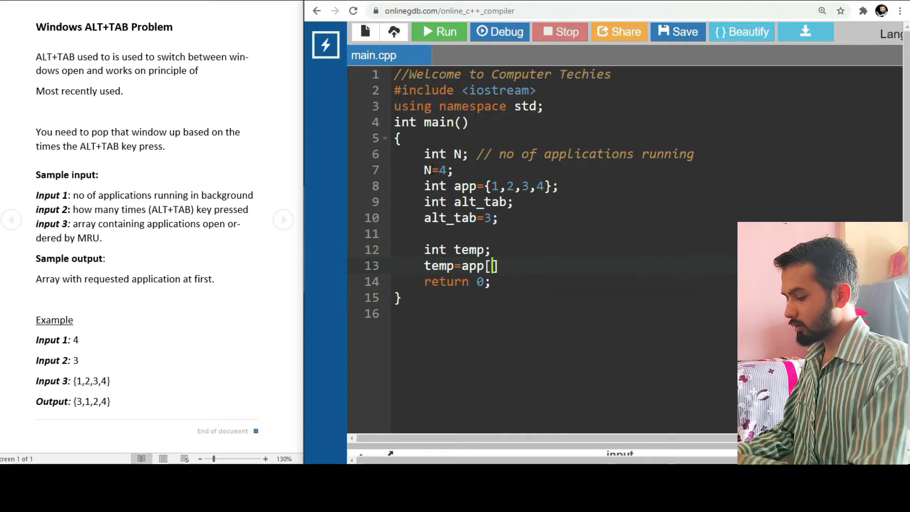
{"action": "type", "text": "alt_tab"}
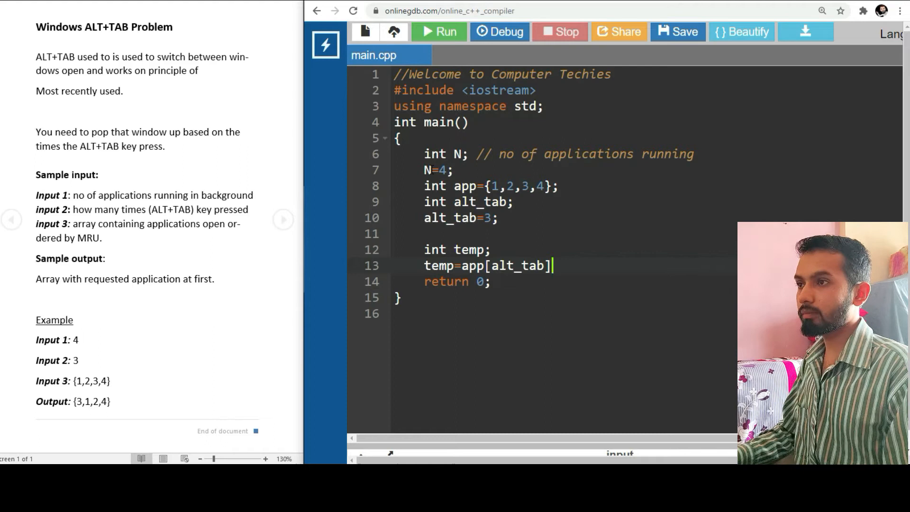
{"action": "type", "text": ";"}
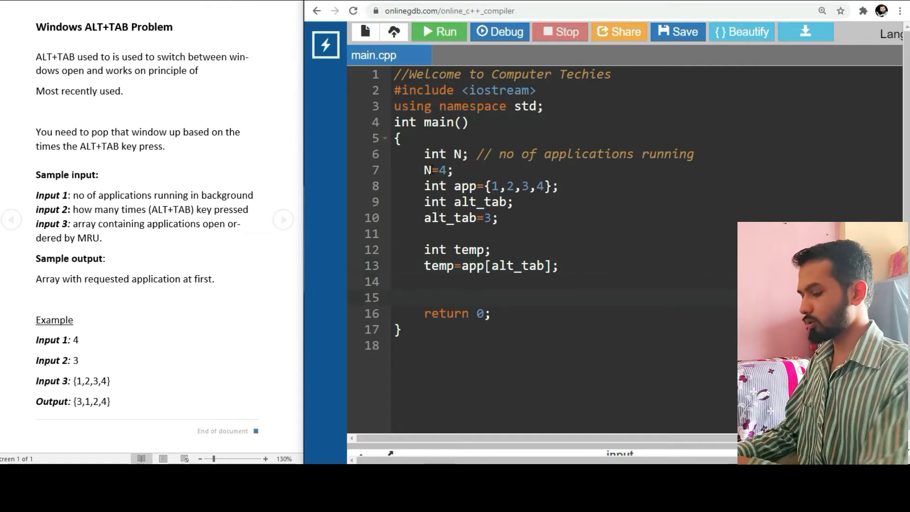
Write a for loop header starting at alt_tab-1 while i>0, decrementing i
{"action": "type", "text": "for()"}
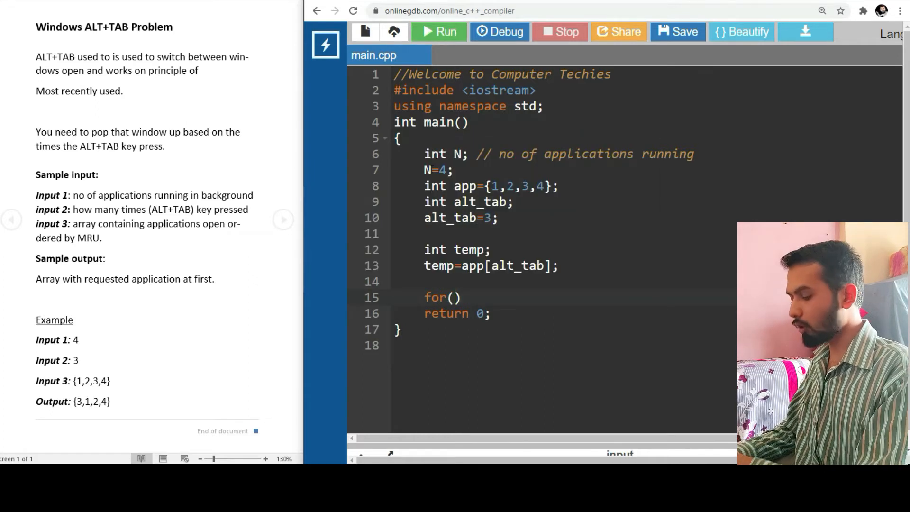
{"action": "type", "text": "int=("}
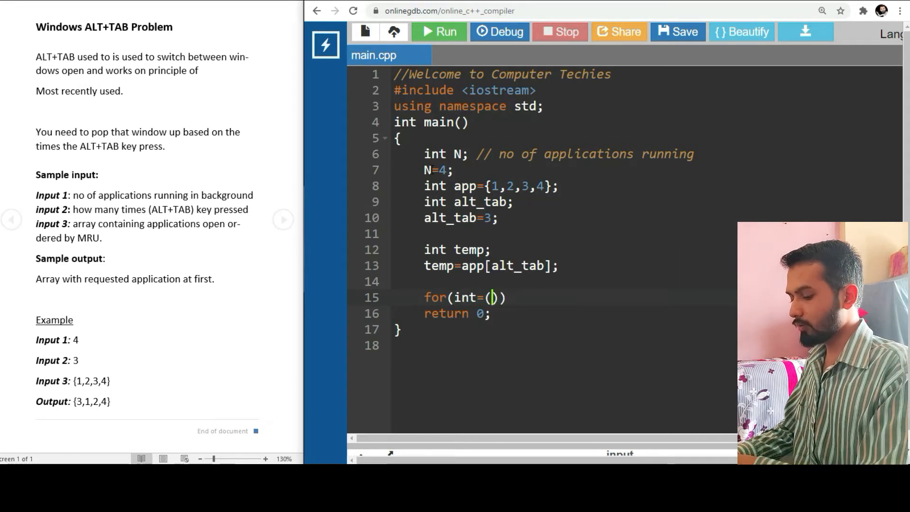
{"action": "type", "text": "alt"}
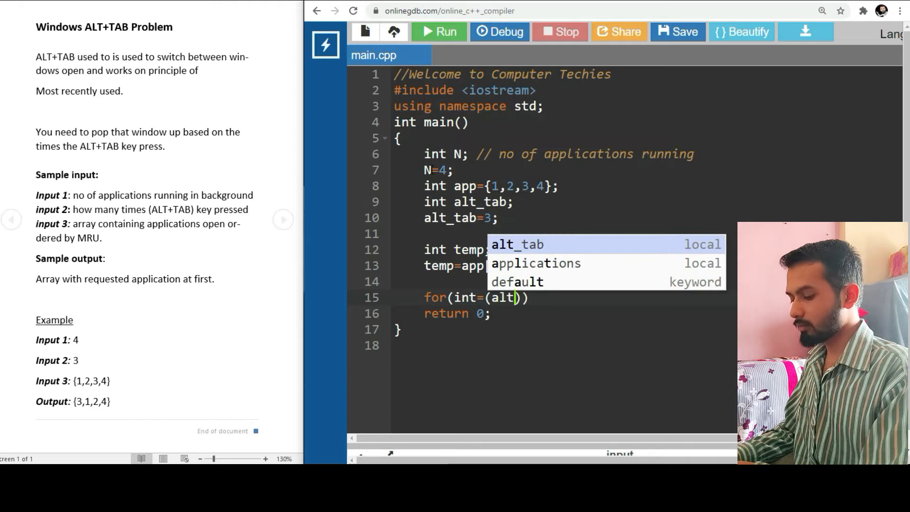
{"action": "type", "text": "-tab"}
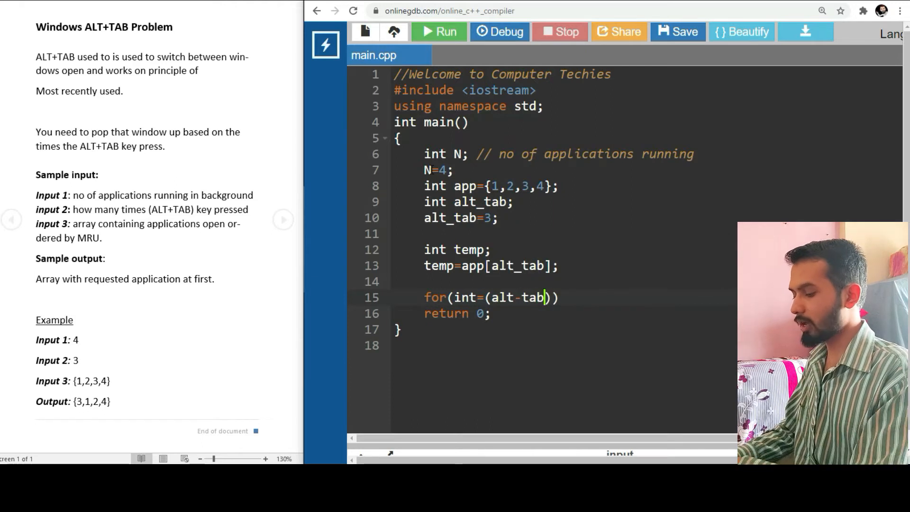
{"action": "type", "text": "-1"}
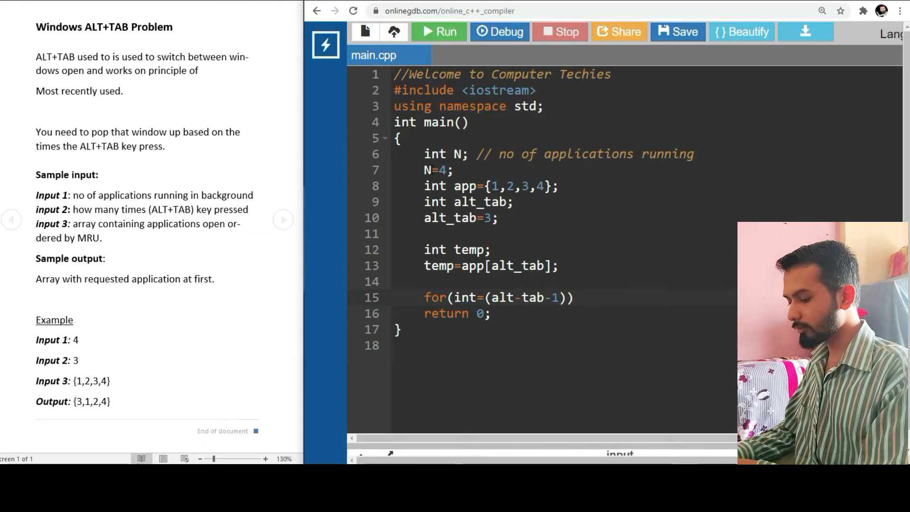
{"action": "type", "text": ";i"}
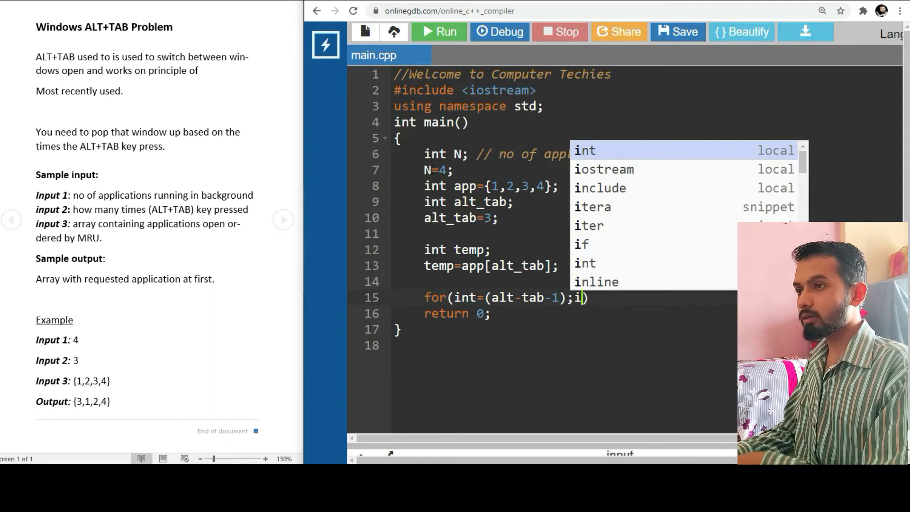
{"action": "type", "text": ">0;"}
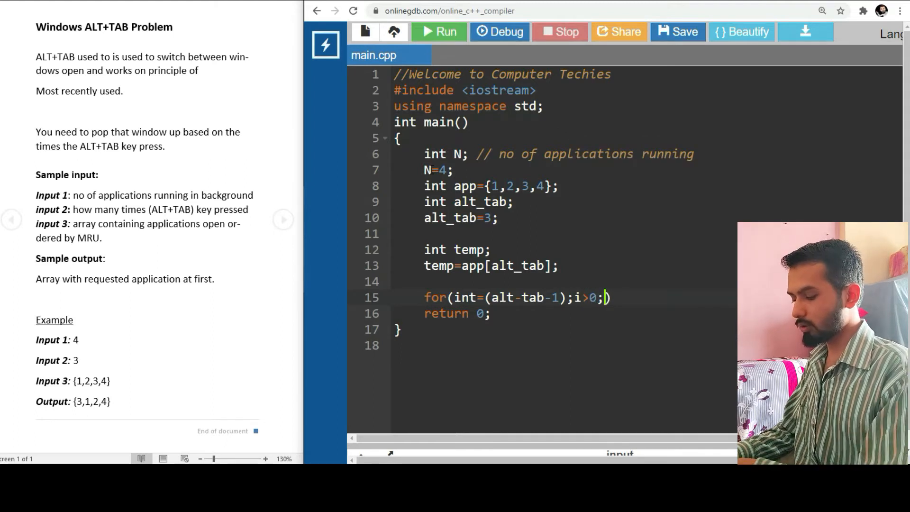
{"action": "type", "text": "i++"}
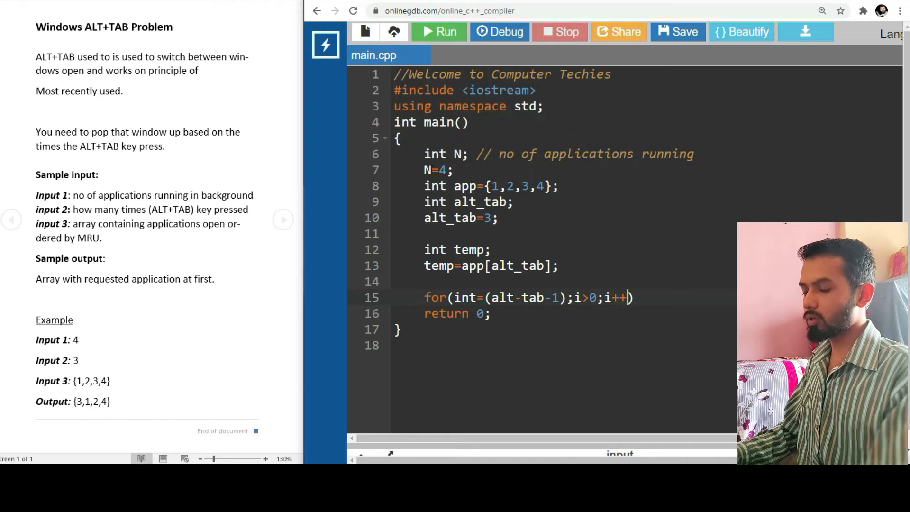
{"action": "type", "text": "--"}
{"action": "type", "text": "{"}
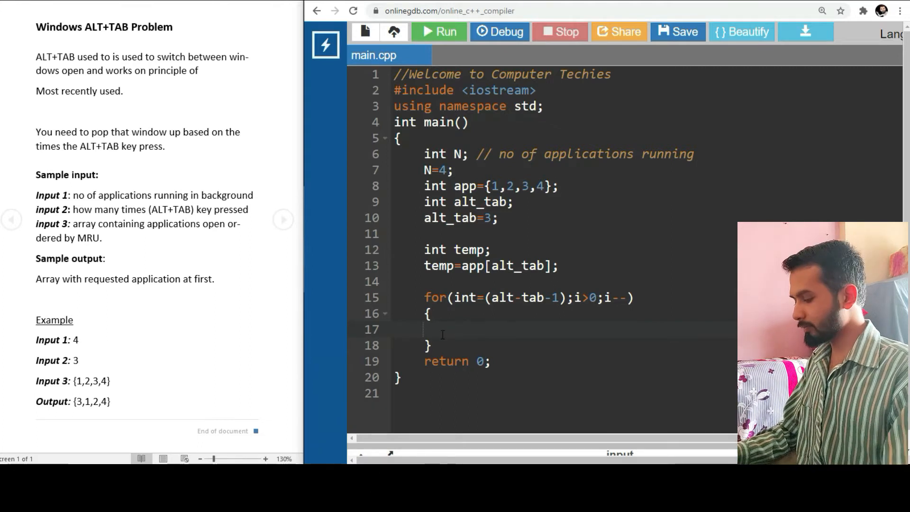
Fill the loop body with app[i]=app[i-1]; and open a line after it
{"action": "type", "text": "app[i"}
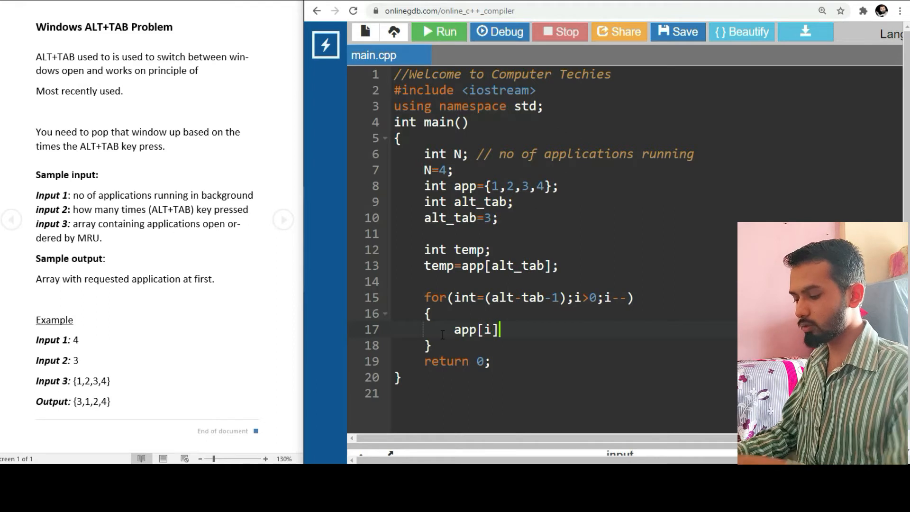
{"action": "type", "text": "=app[i-1"}
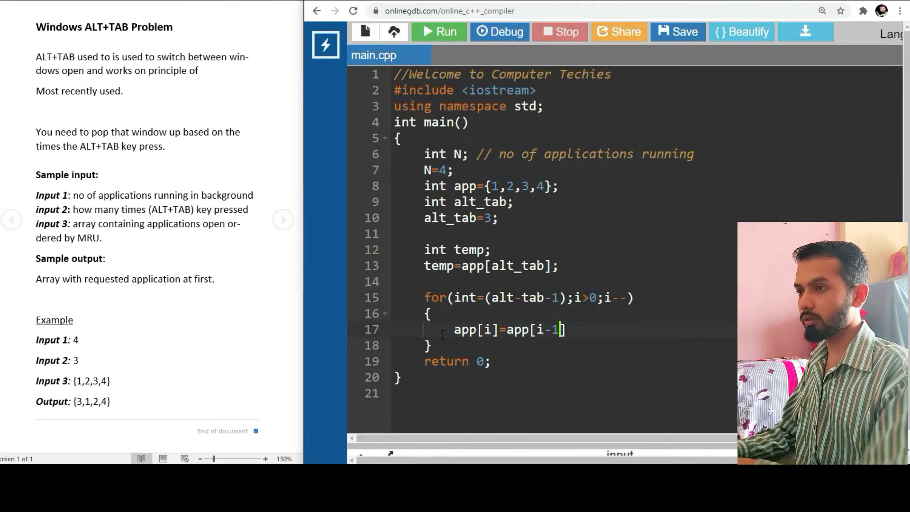
{"action": "type", "text": ";"}
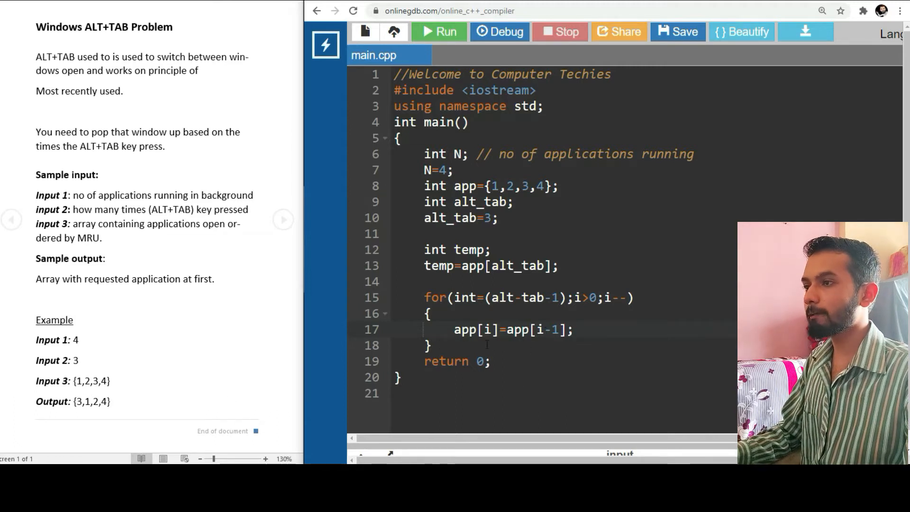
{"action": "key", "text": "enter"}
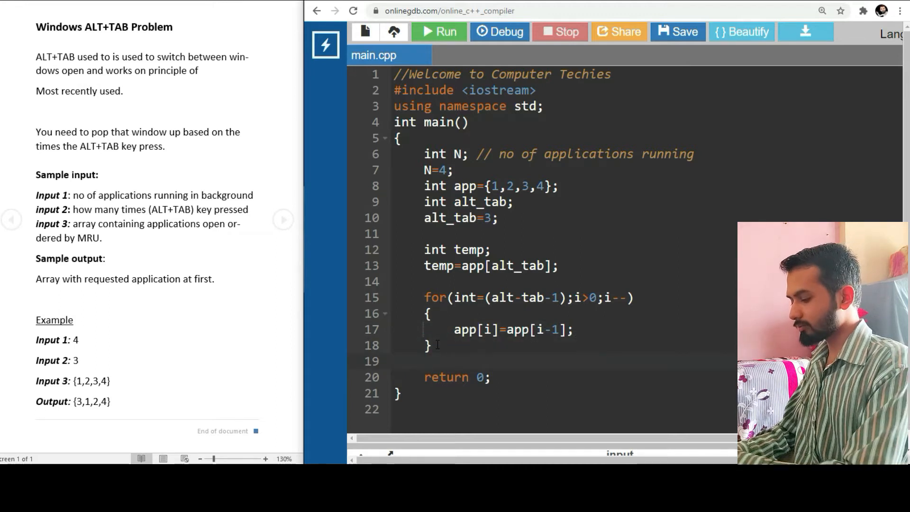
Assign app[0]=temp and start a loop with i from 0 while i<N
{"action": "type", "text": "app[0]"}
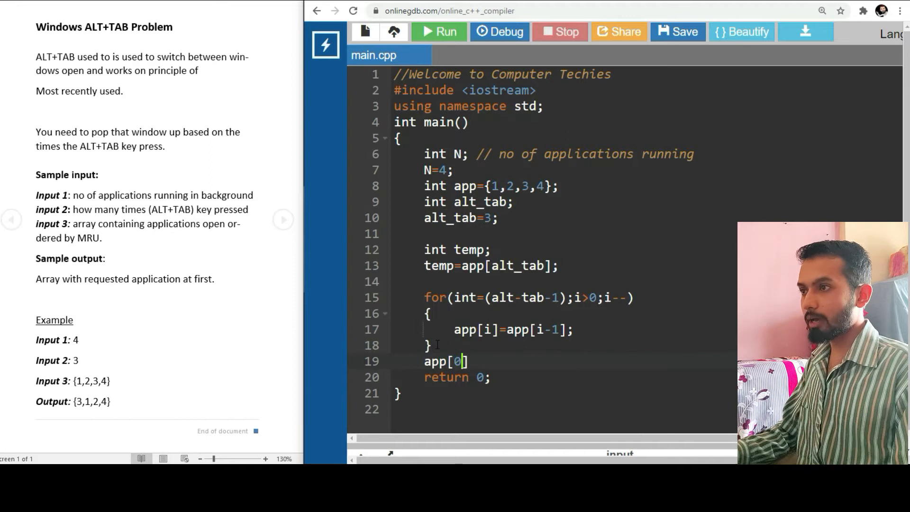
{"action": "type", "text": "=temp;"}
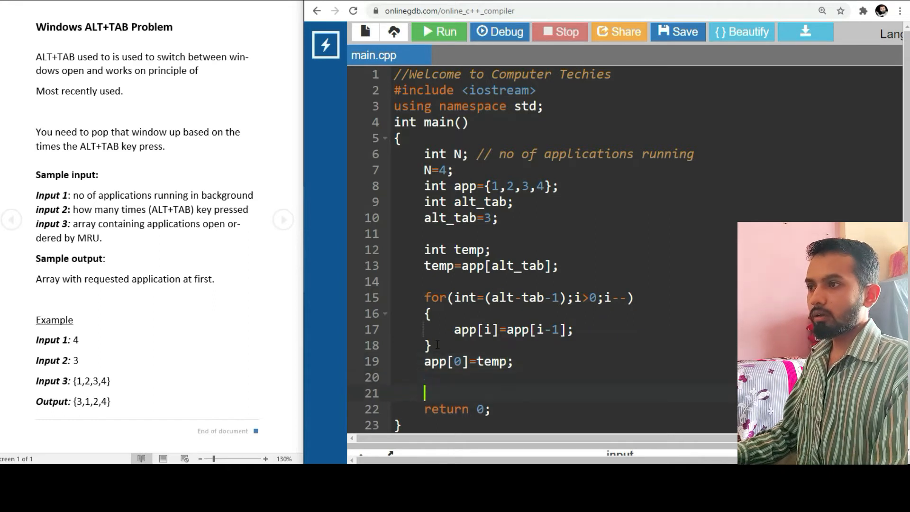
{"action": "type", "text": "for(int"}
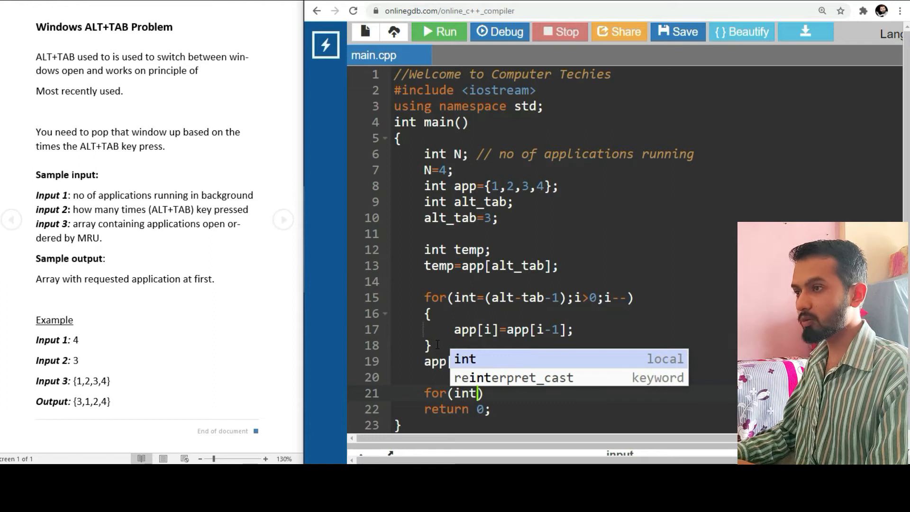
{"action": "type", "text": "i=0;i"}
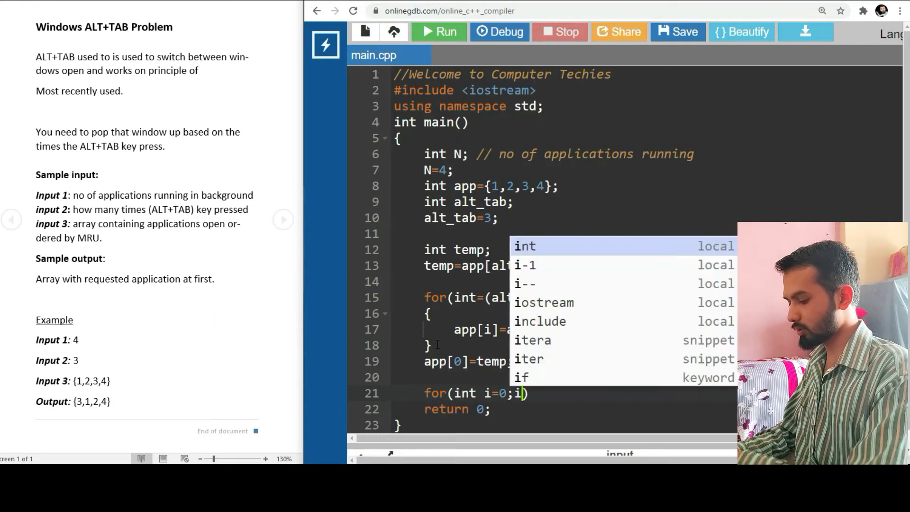
{"action": "type", "text": "<N"}
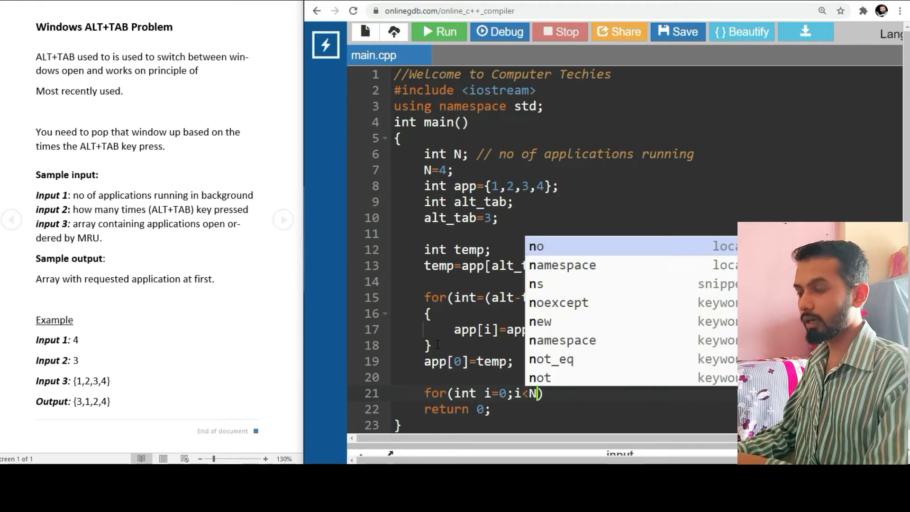
{"action": "type", "text": ";i++)"}
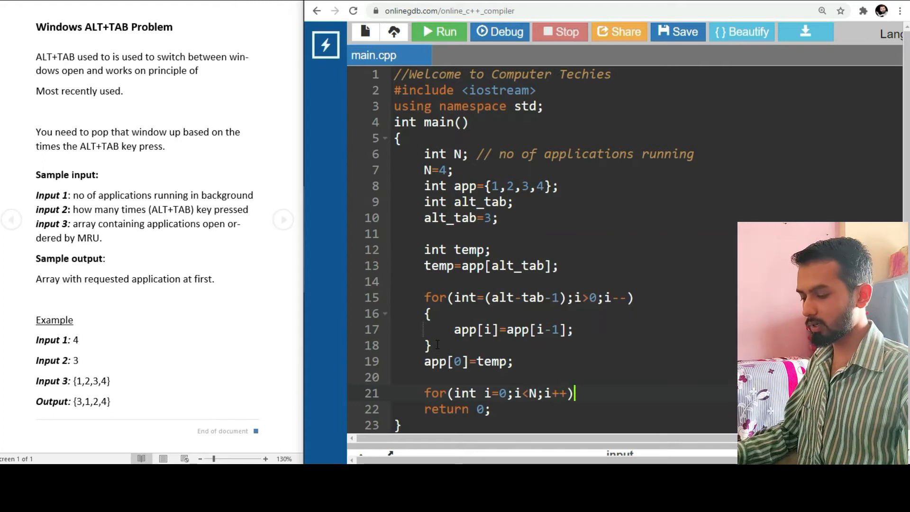
{"action": "key", "text": "enter"}
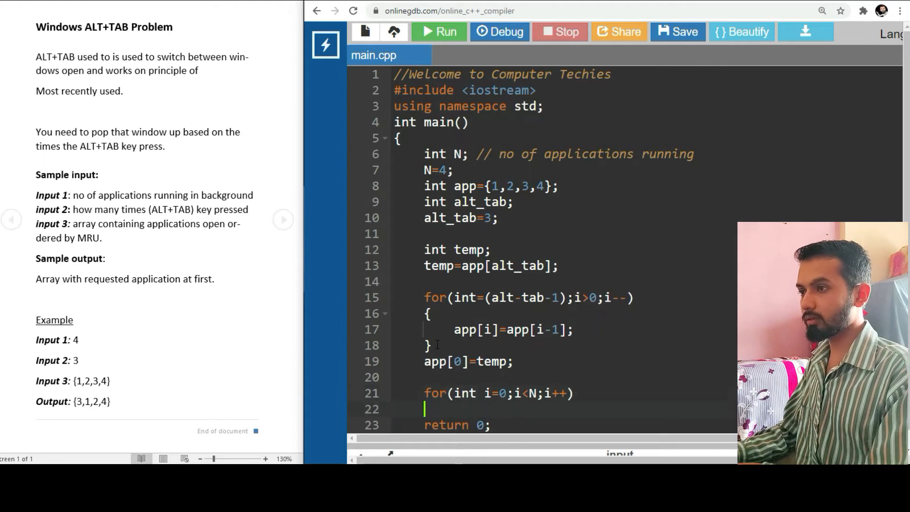
Print each element inside the loop with cout<<app[i]<<",";
{"action": "type", "text": "cout<<"}
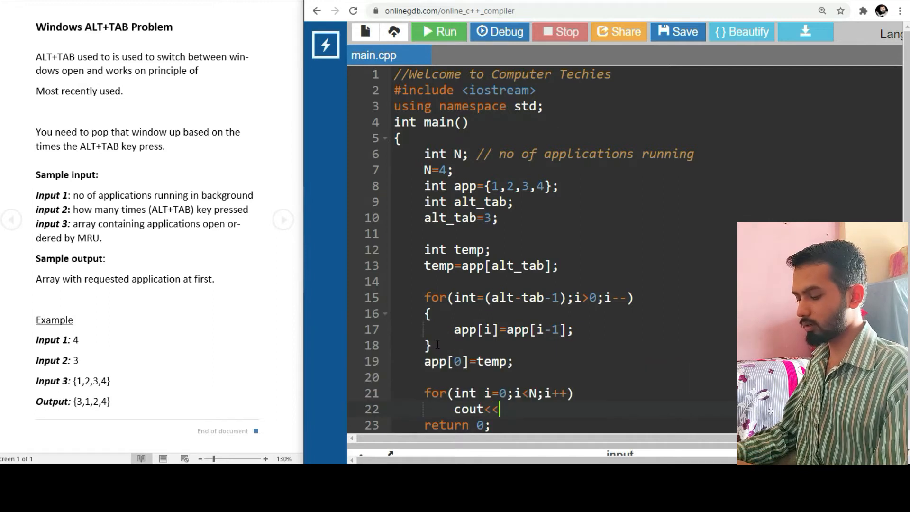
{"action": "type", "text": "app[i]"}
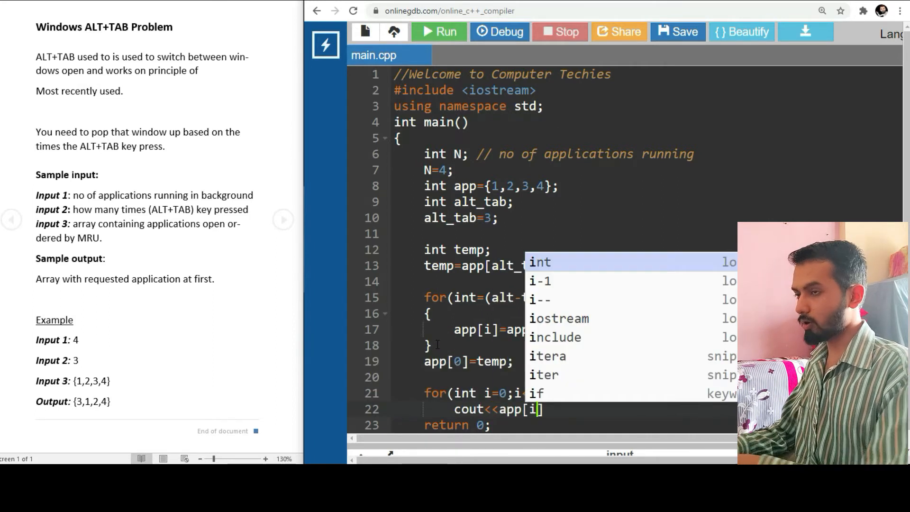
{"action": "type", "text": "<<"}
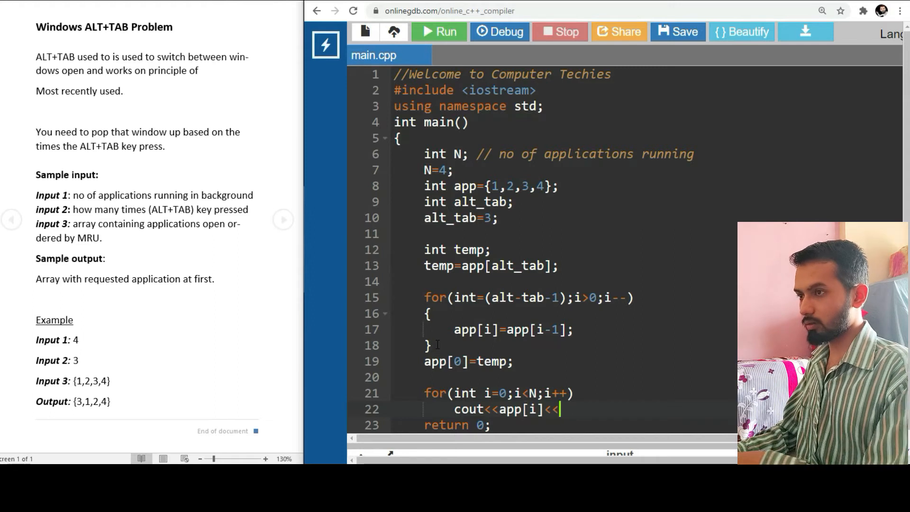
{"action": "type", "text": "\",\""}
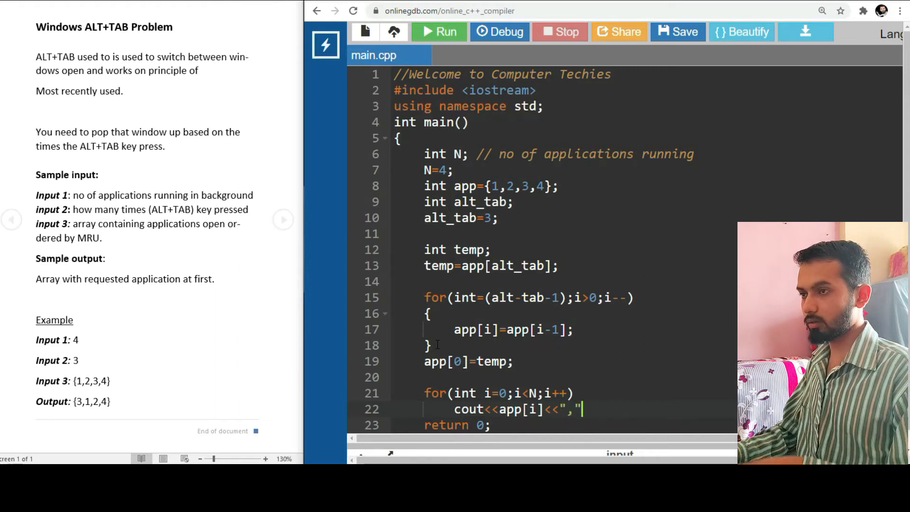
{"action": "type", "text": "\"\";"}
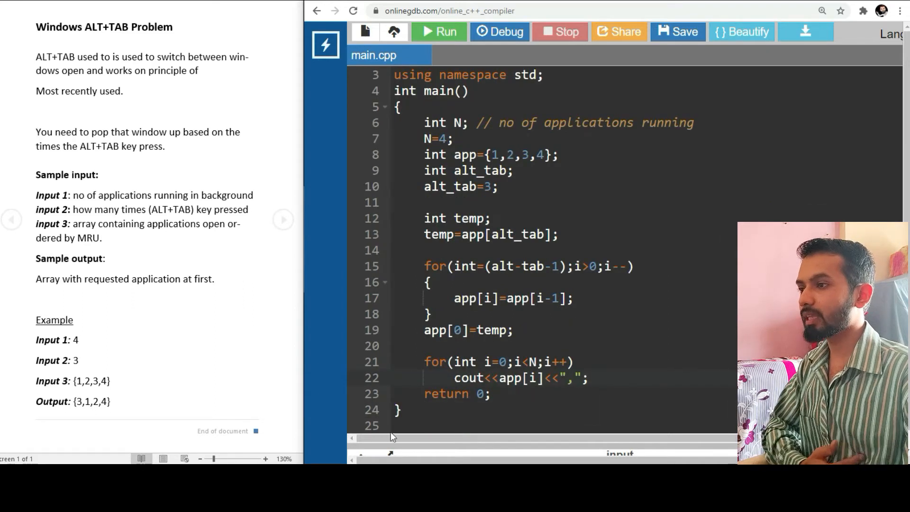
Fix the errors ('int i', alt_tab spelling, app[] declaration) and rerun, printing 4,1,2,4,
{"action": "left_click", "coordinate": [438, 32]}
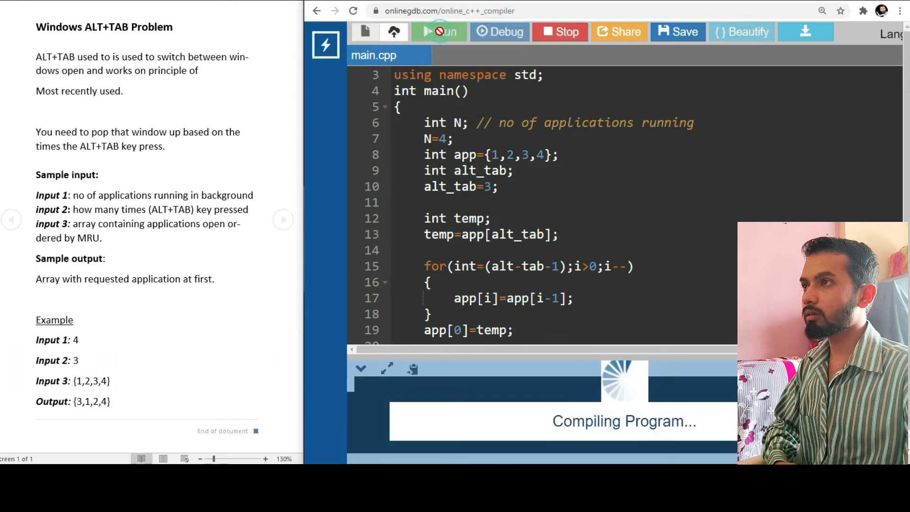
{"action": "left_click", "coordinate": [439, 31]}
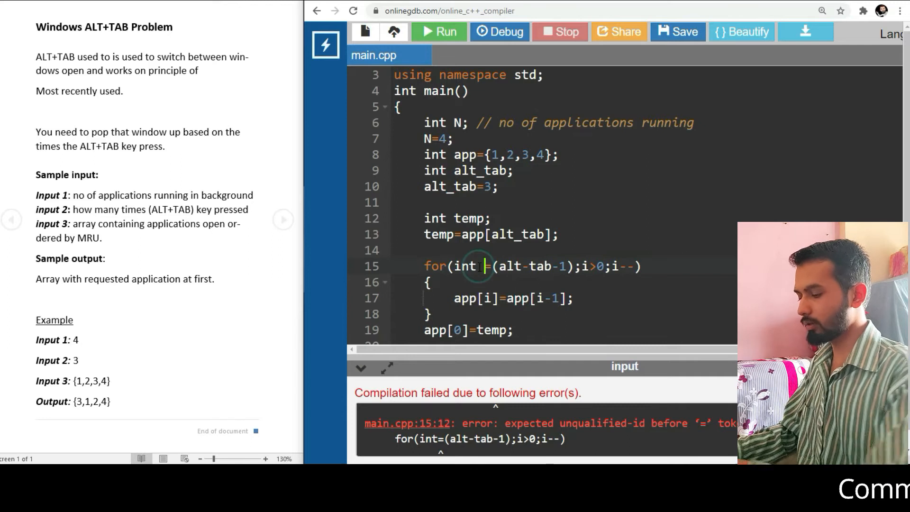
{"action": "type", "text": "i"}
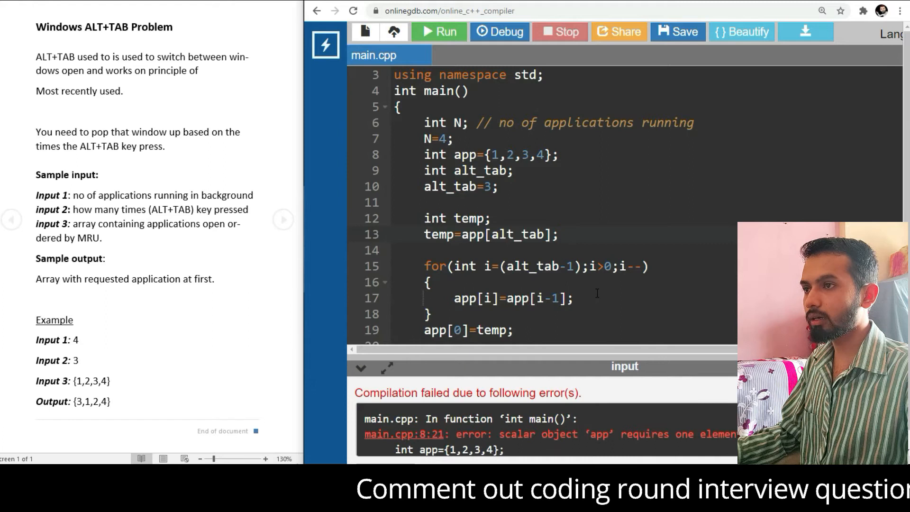
{"action": "left_click", "coordinate": [438, 31]}
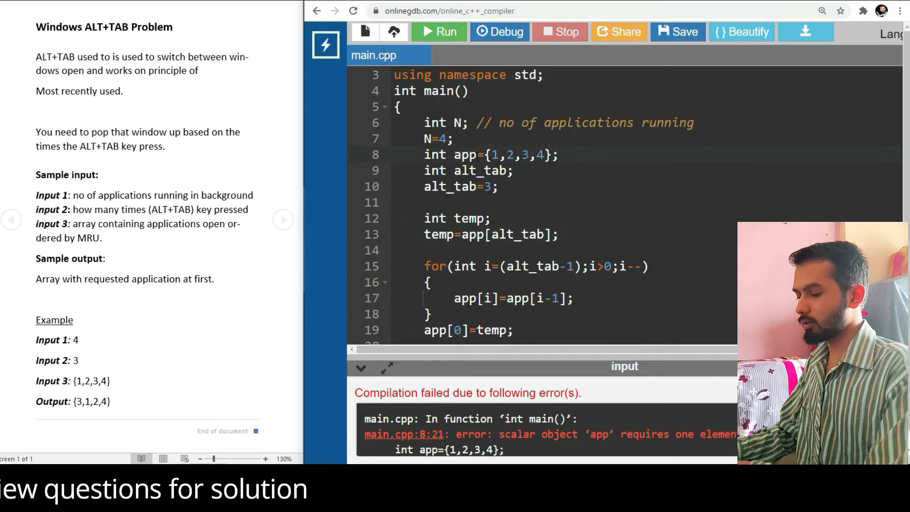
{"action": "type", "text": "[]"}
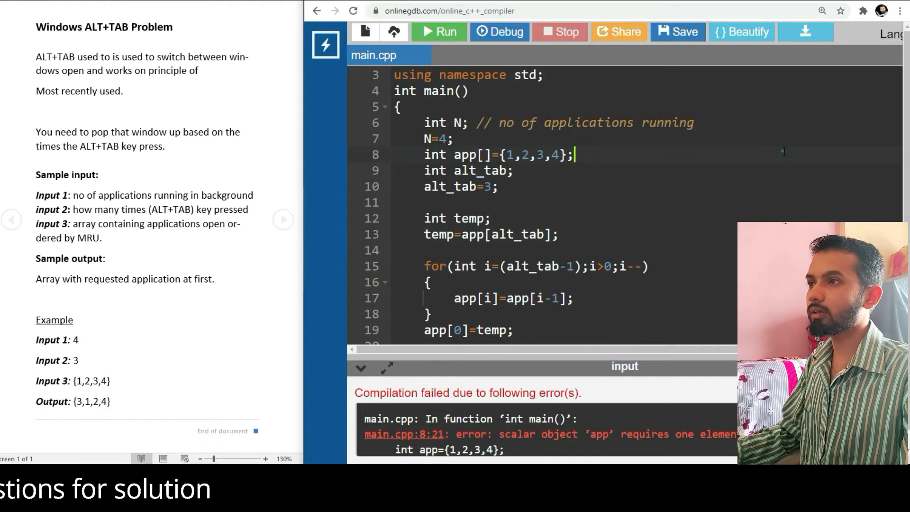
{"action": "left_click", "coordinate": [438, 32]}
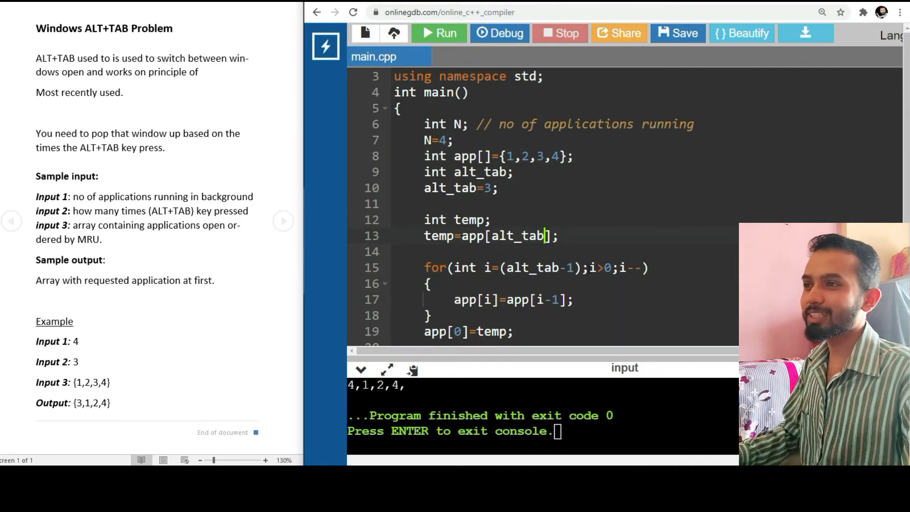
Change the temp assignment to app[alt_tab-1] and run again to exit code 0
{"action": "left_click", "coordinate": [542, 235]}
{"action": "type", "text": "-1"}
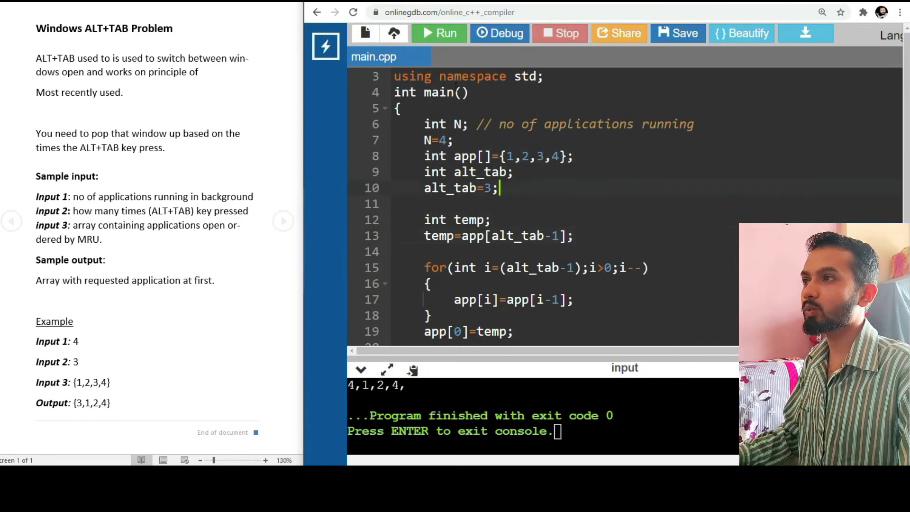
{"action": "left_click", "coordinate": [437, 33]}
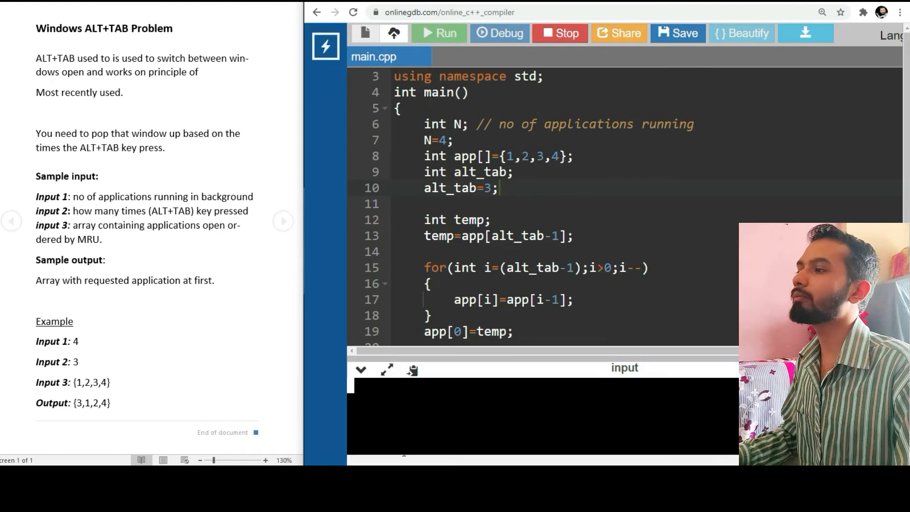
{"action": "left_click", "coordinate": [439, 33]}
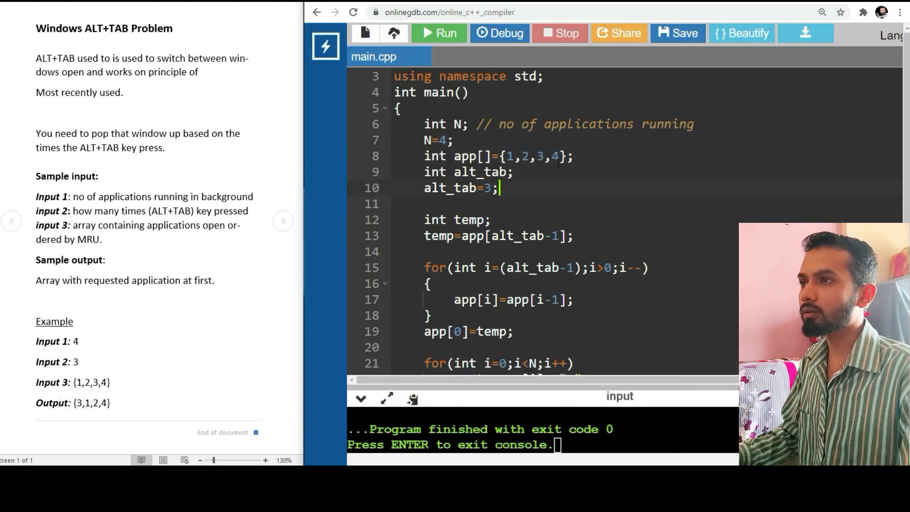
Extend app to {1,2,3,4,5,6,7,8}, set alt_tab to 5 and N to 8
{"action": "type", "text": ","}
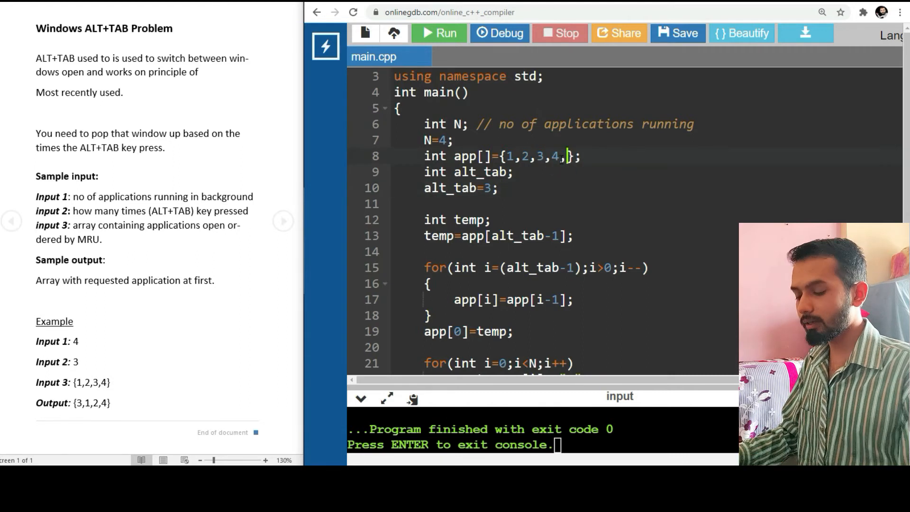
{"action": "type", "text": "5"}
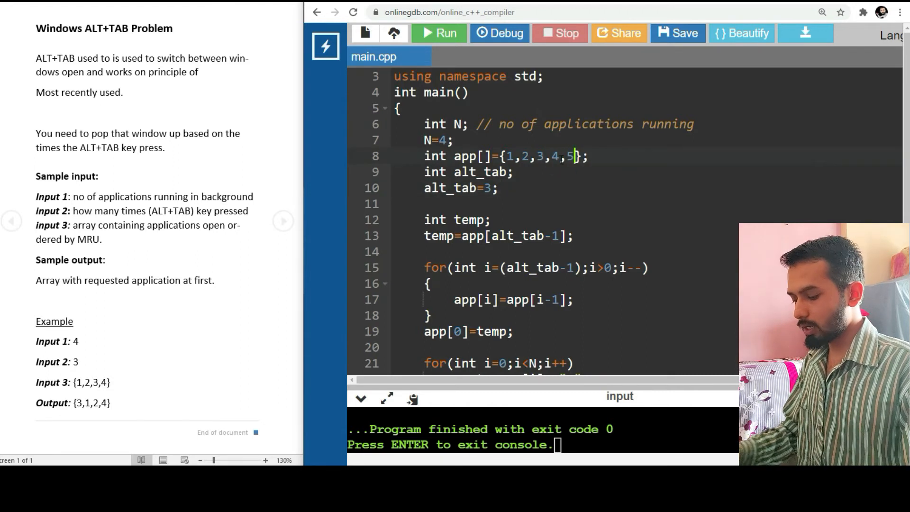
{"action": "type", "text": ",6,7,8"}
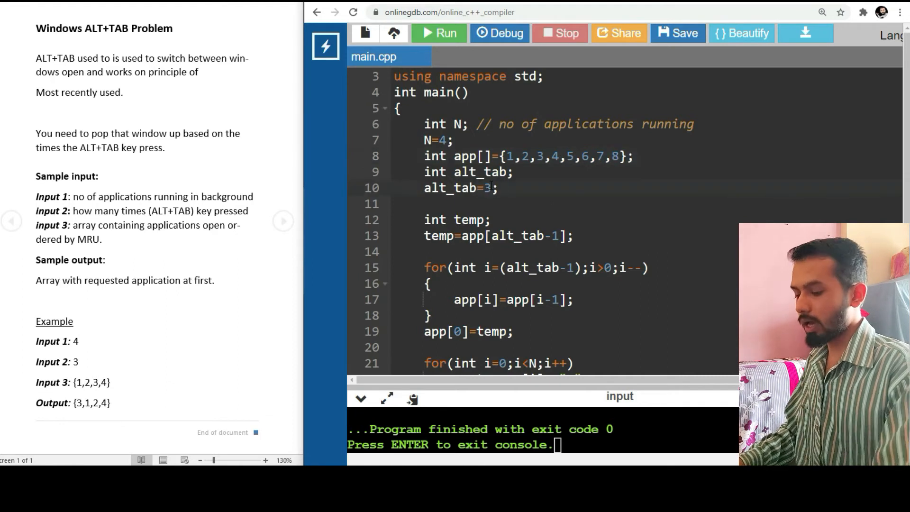
{"action": "key", "text": "Backspace"}
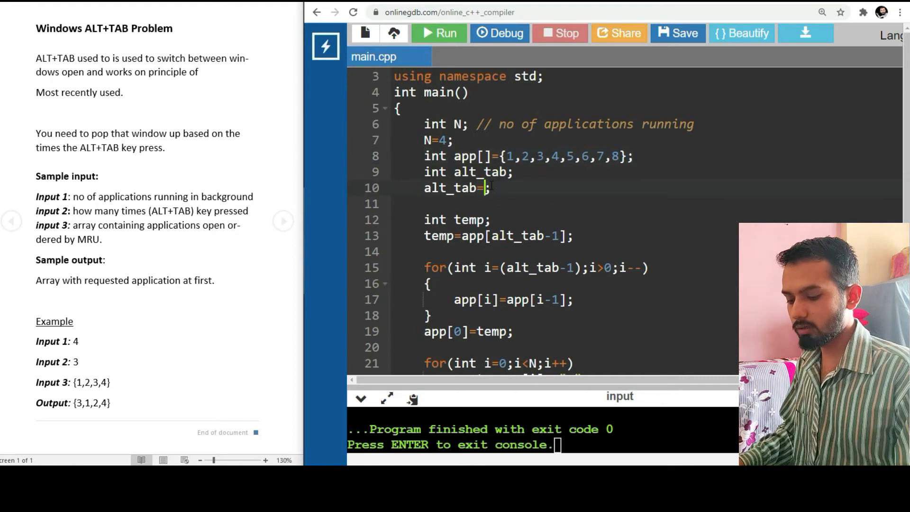
{"action": "type", "text": "5"}
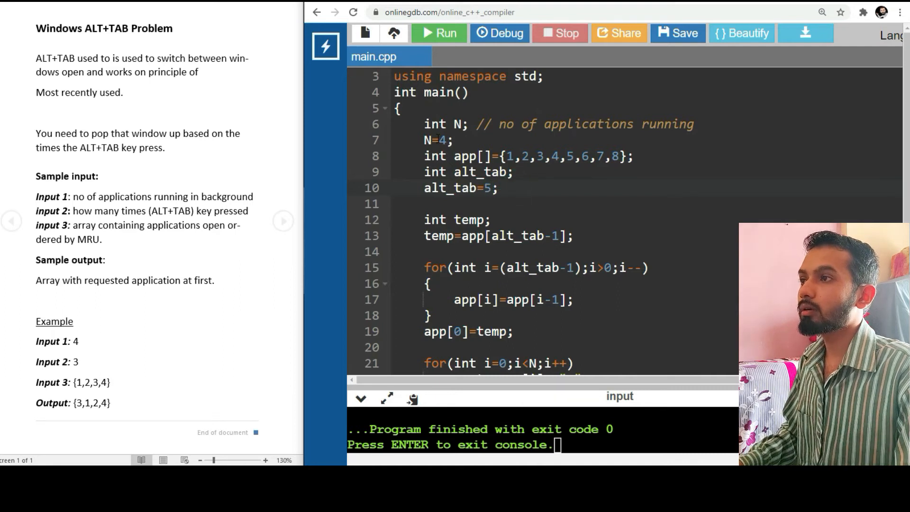
{"action": "left_click", "coordinate": [448, 139]}
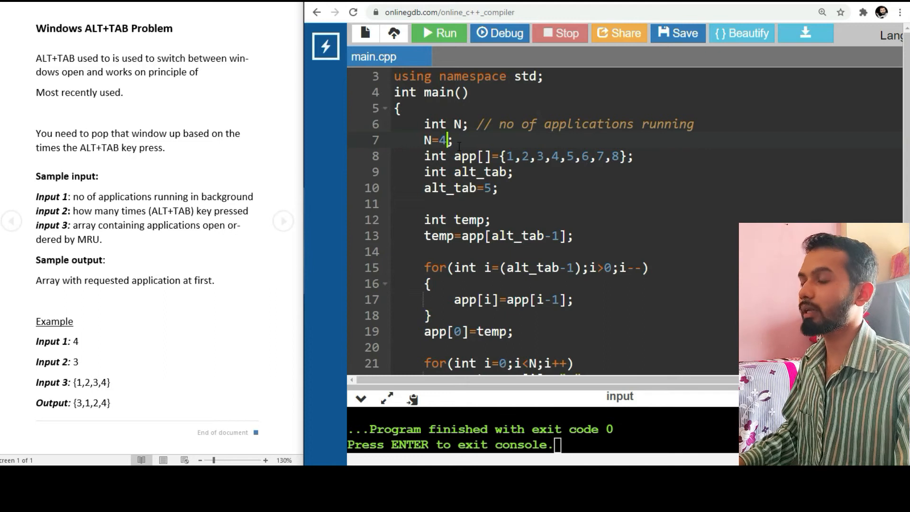
{"action": "type", "text": "8"}
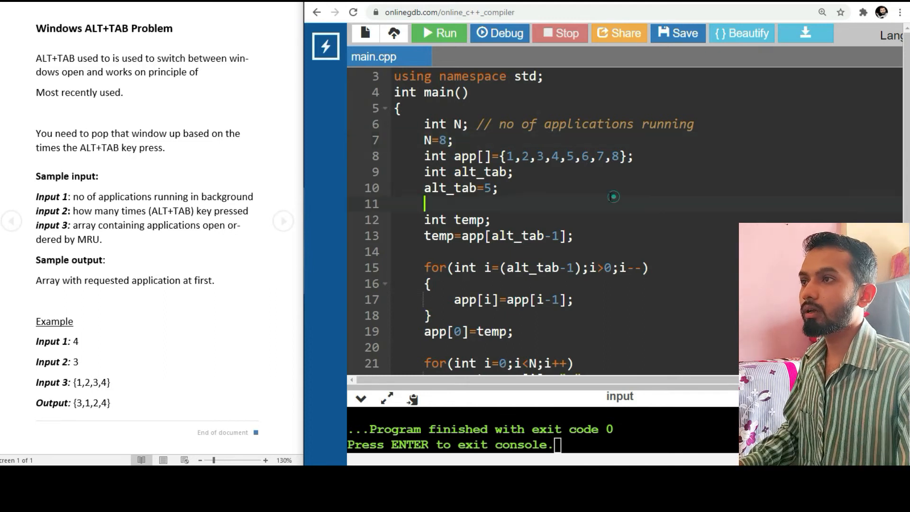
{"action": "scroll", "scroll_direction": "down", "scroll_amount": 3}
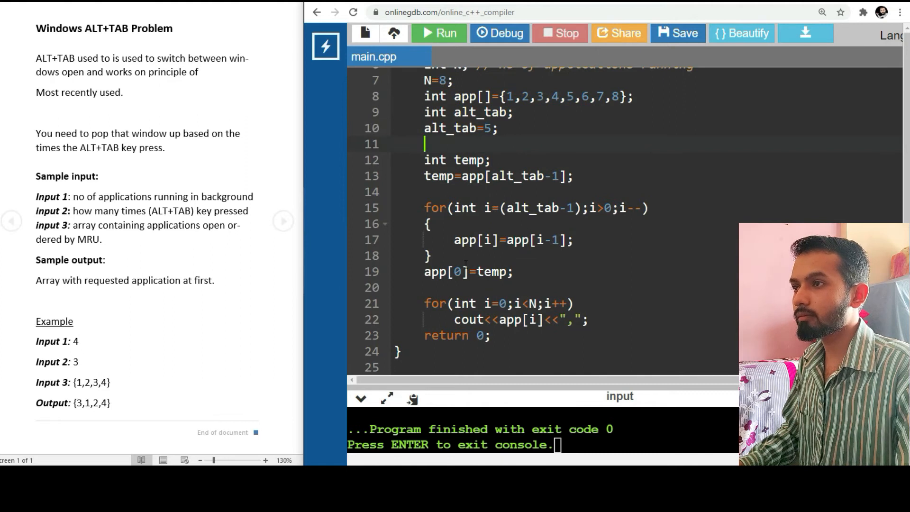
Run the eight-app test and scroll to the output 5,1,2,3,4,6,7,8,
{"action": "left_click", "coordinate": [438, 33]}
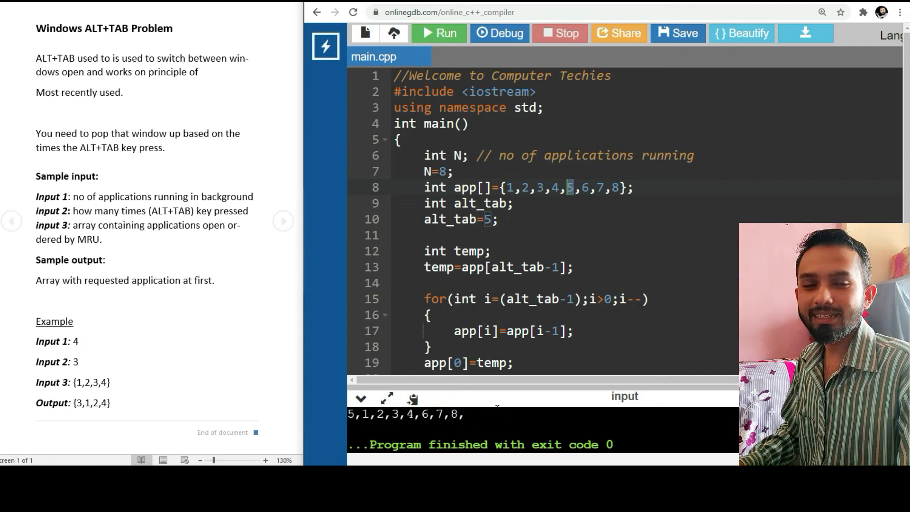
{"action": "scroll", "scroll_direction": "down", "scroll_amount": 3}
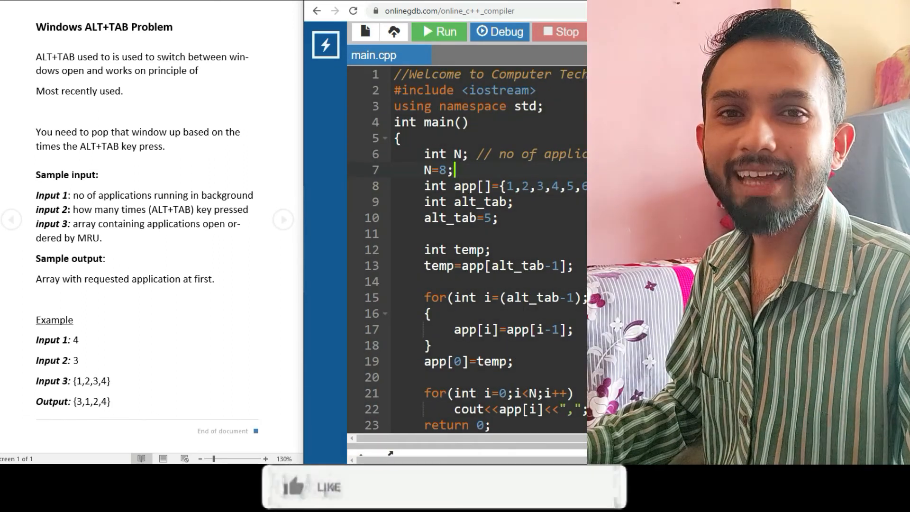
{"action": "left_click", "coordinate": [314, 487]}
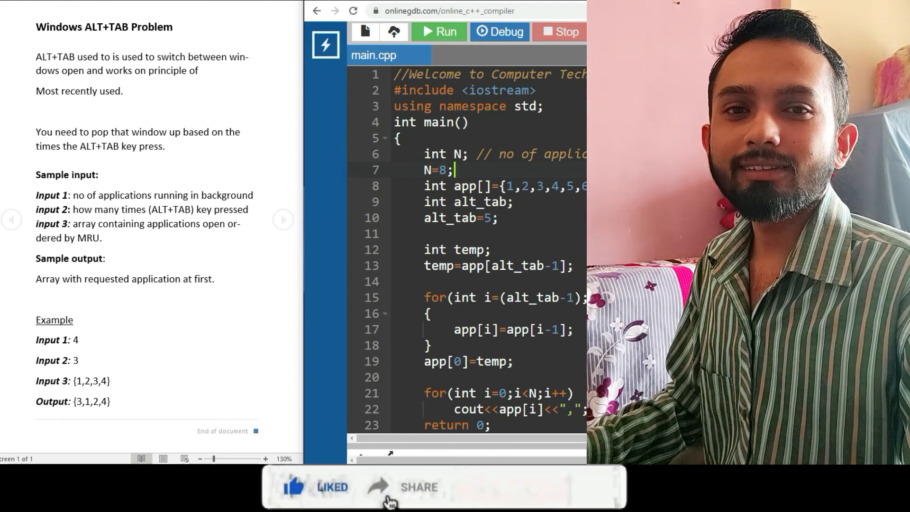